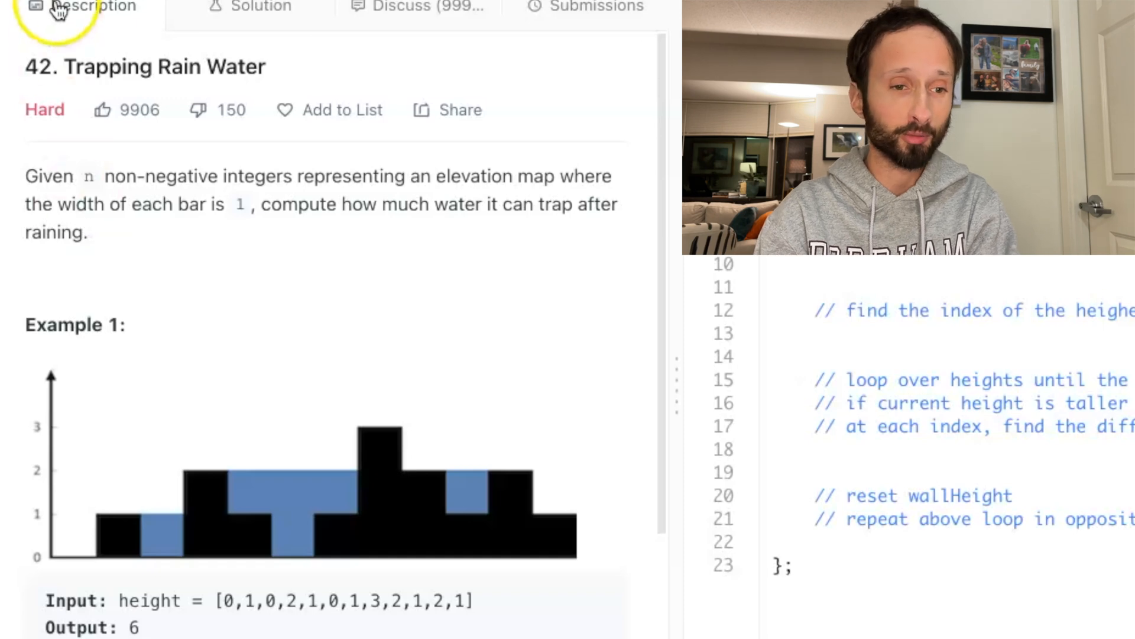
mouse_move(101, 91)
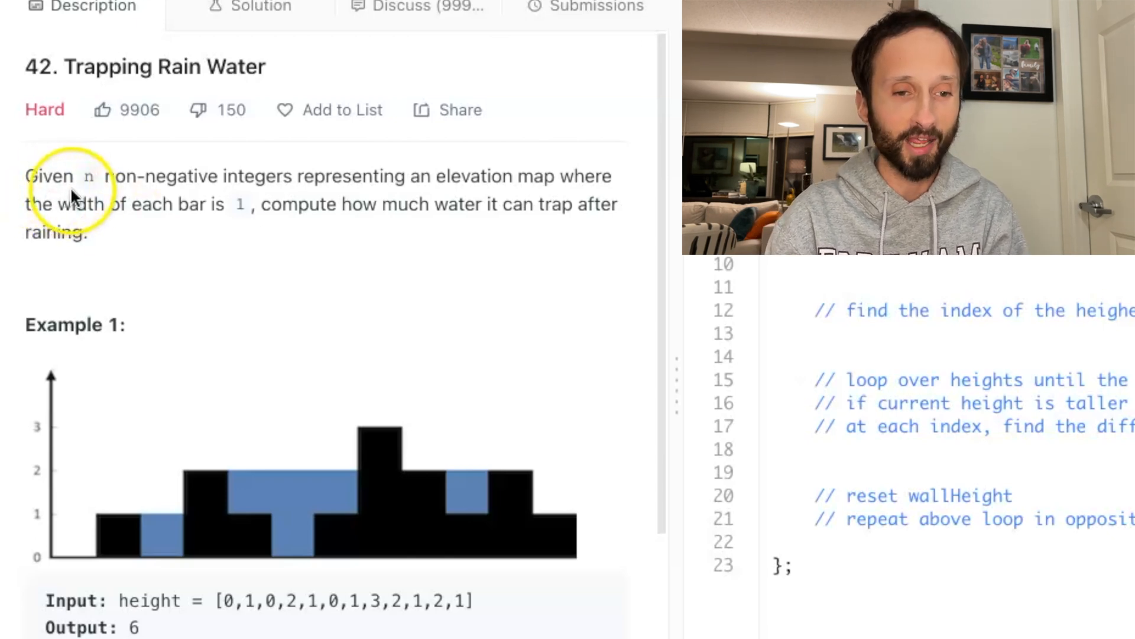
mouse_move(232, 214)
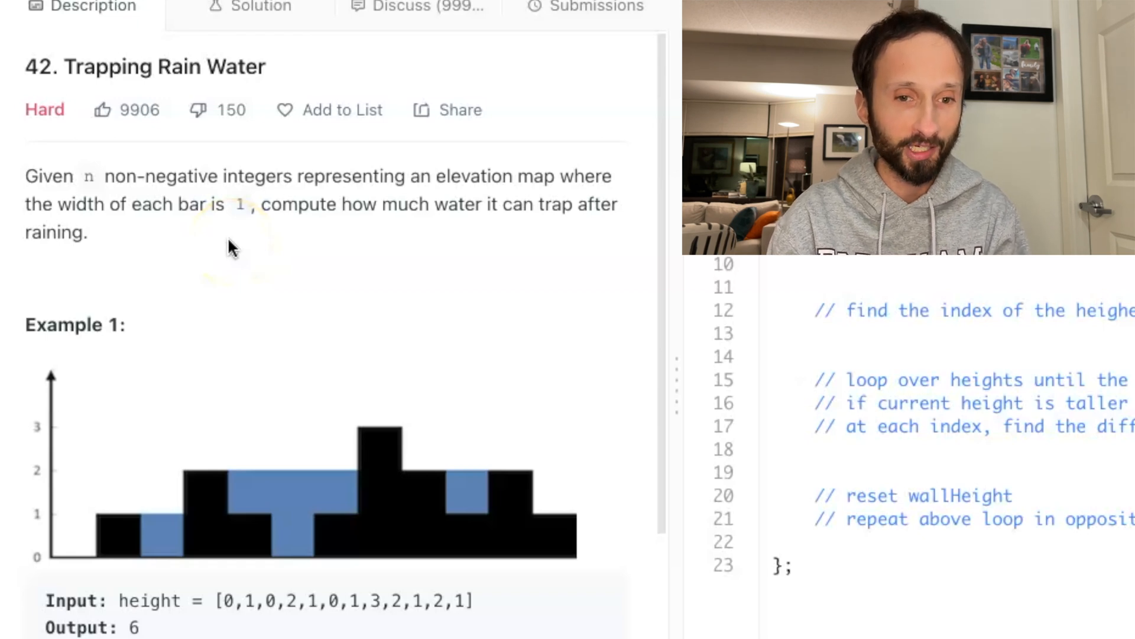
Write the edge-case check `if (!height.length) return 0` as the first line of trap
scroll(down, 3)
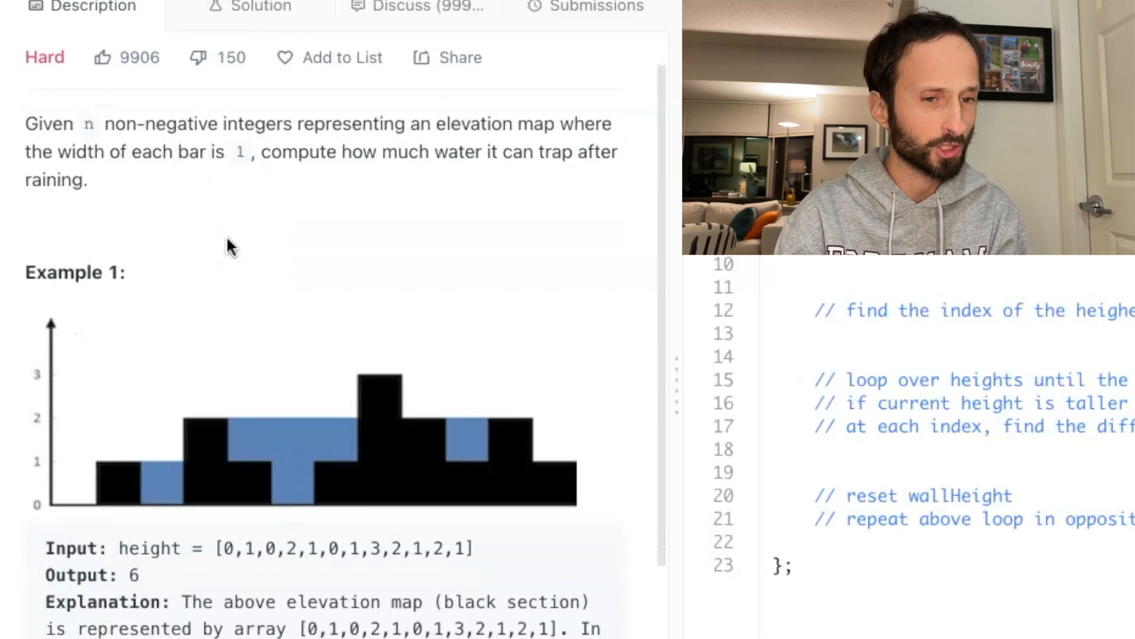
scroll(down, 3)
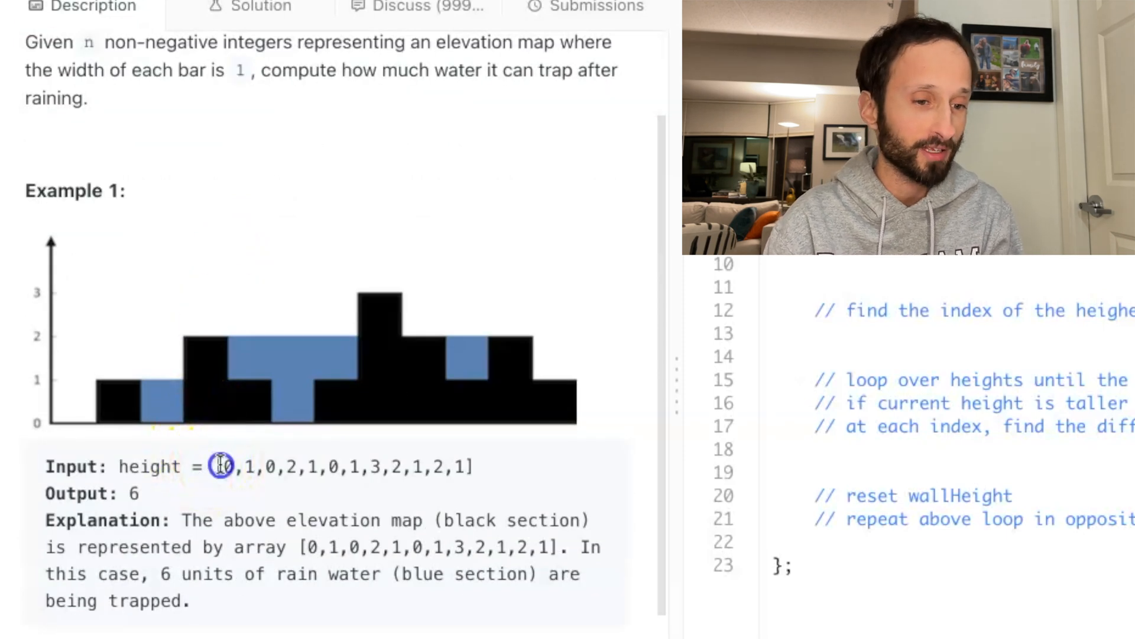
drag(222, 467, 469, 467)
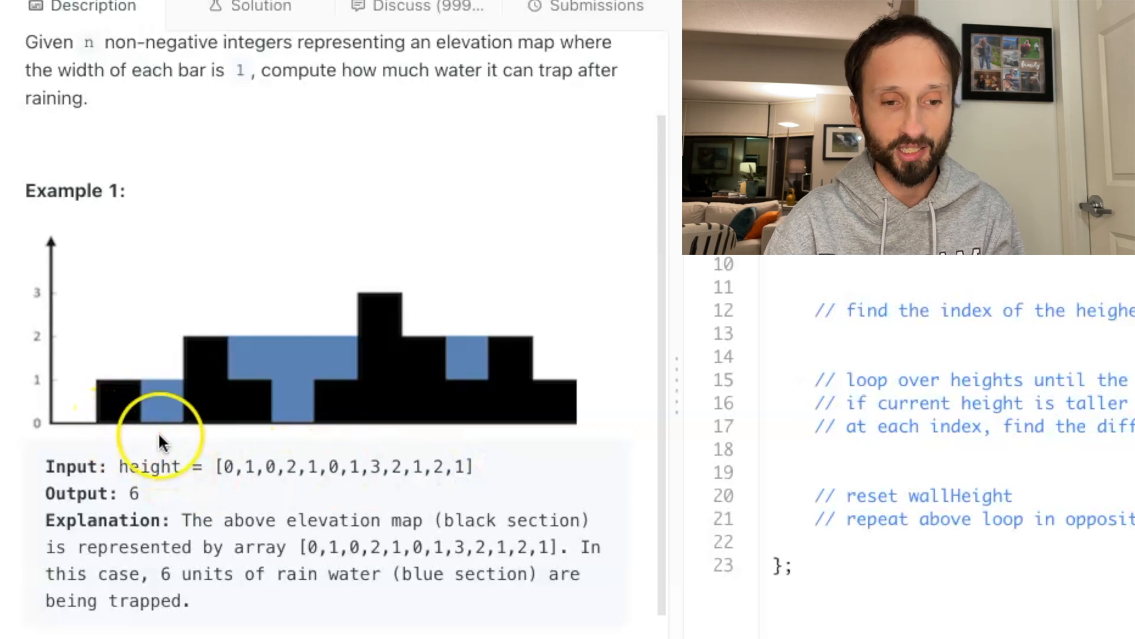
mouse_move(391, 440)
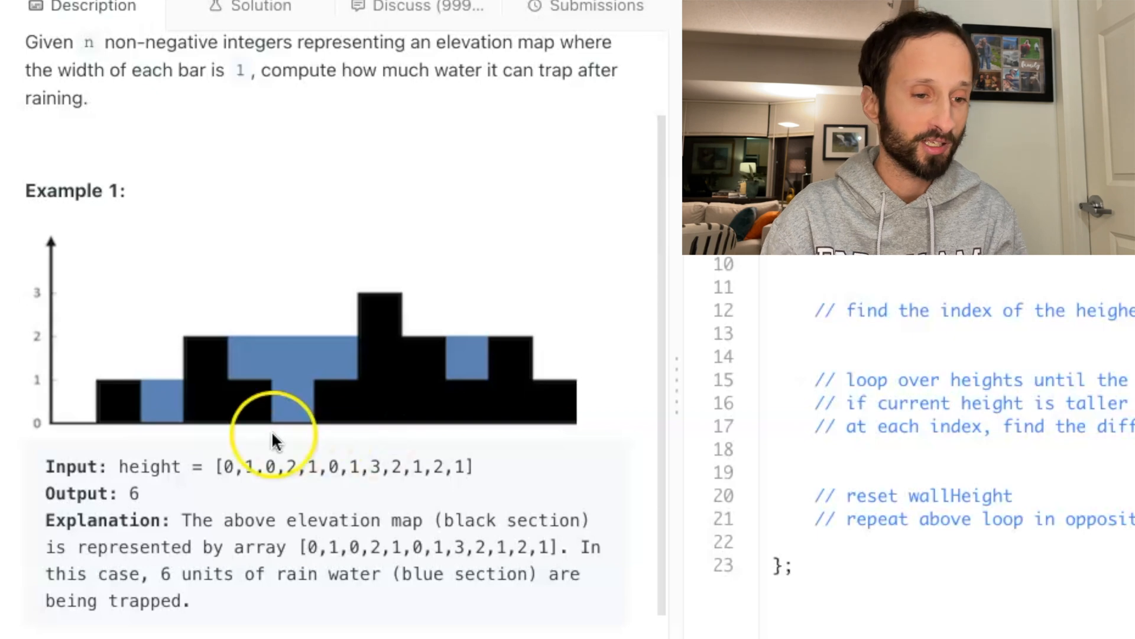
mouse_move(188, 442)
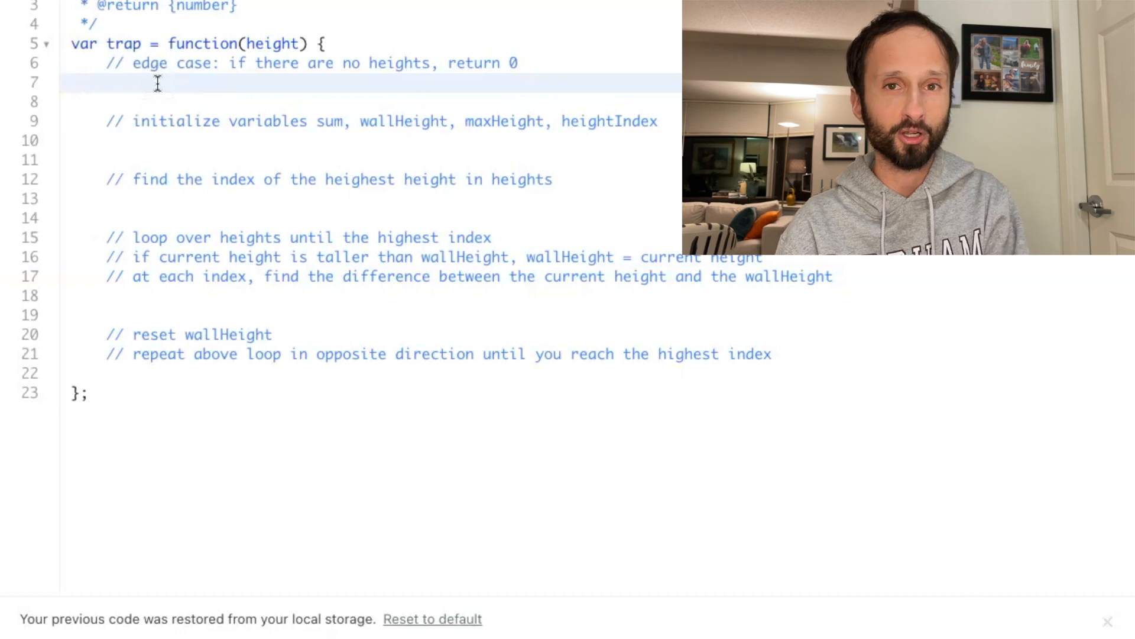
click(109, 82)
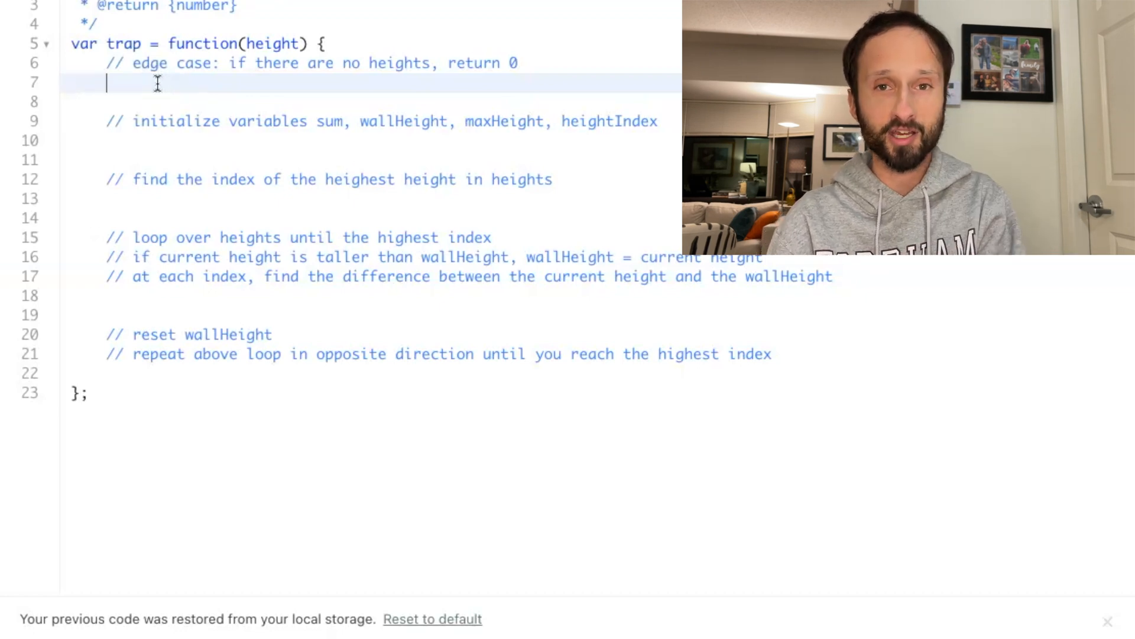
text(if)
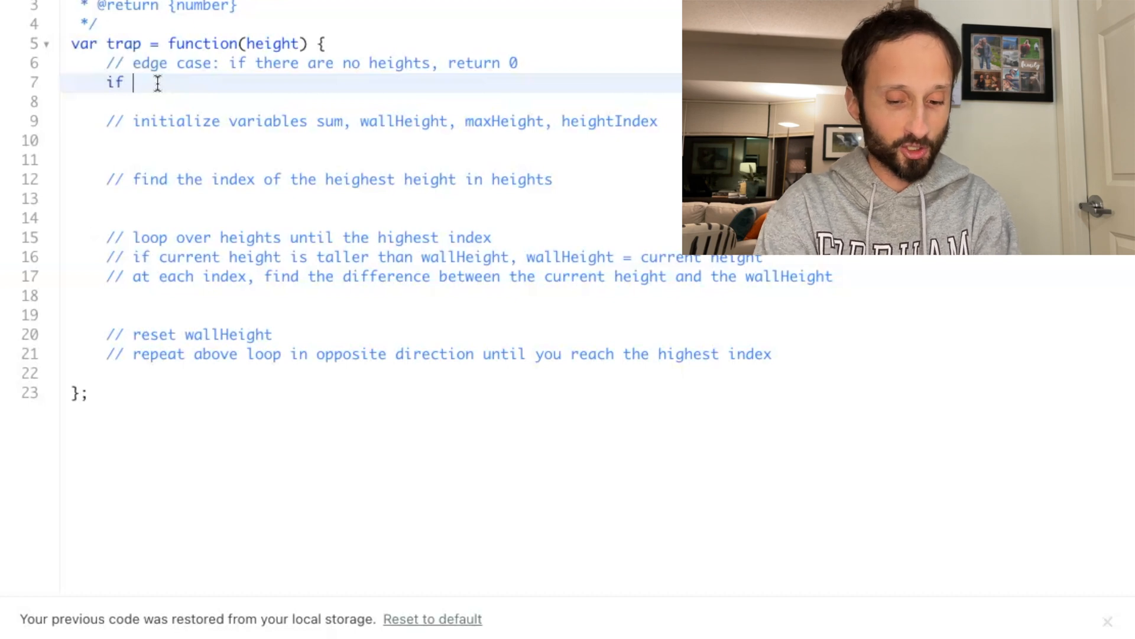
text((!)
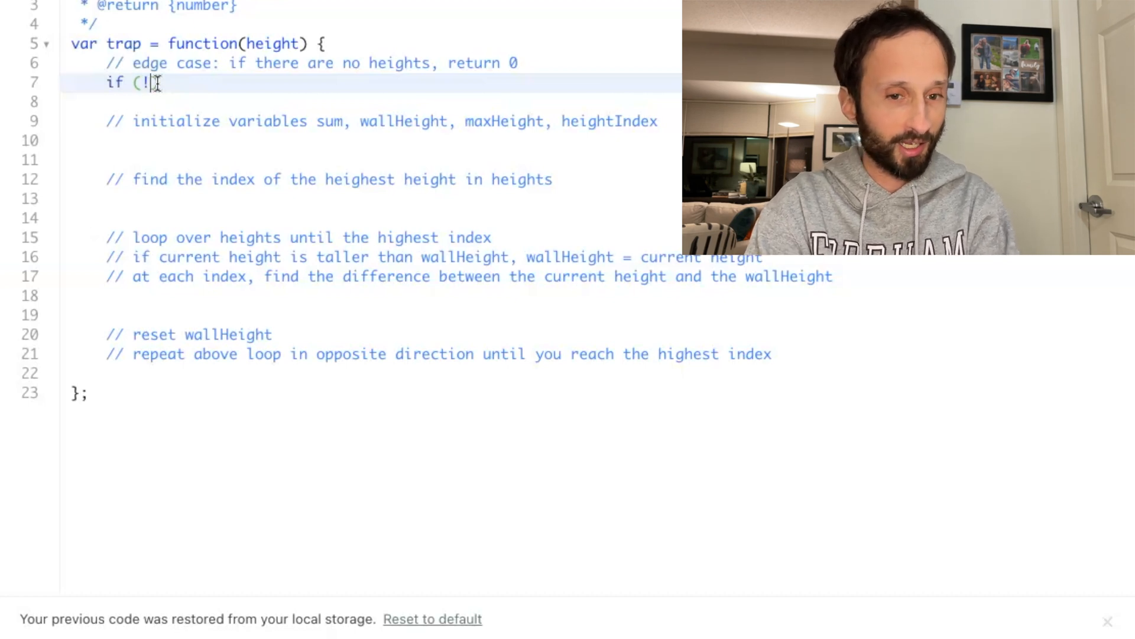
text(height.)
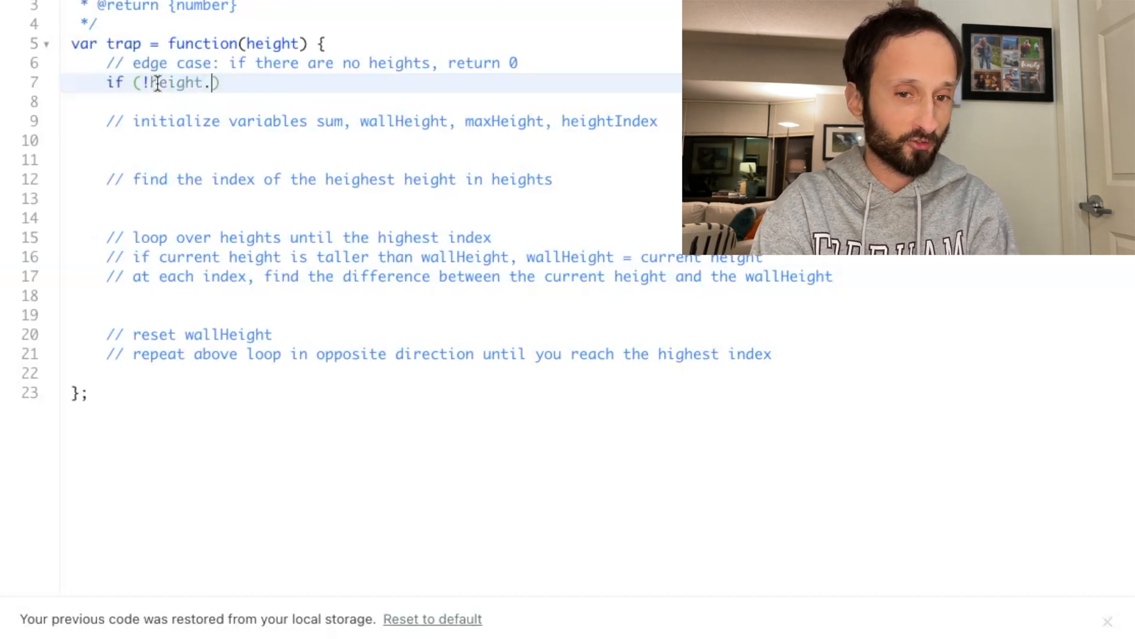
text(length))
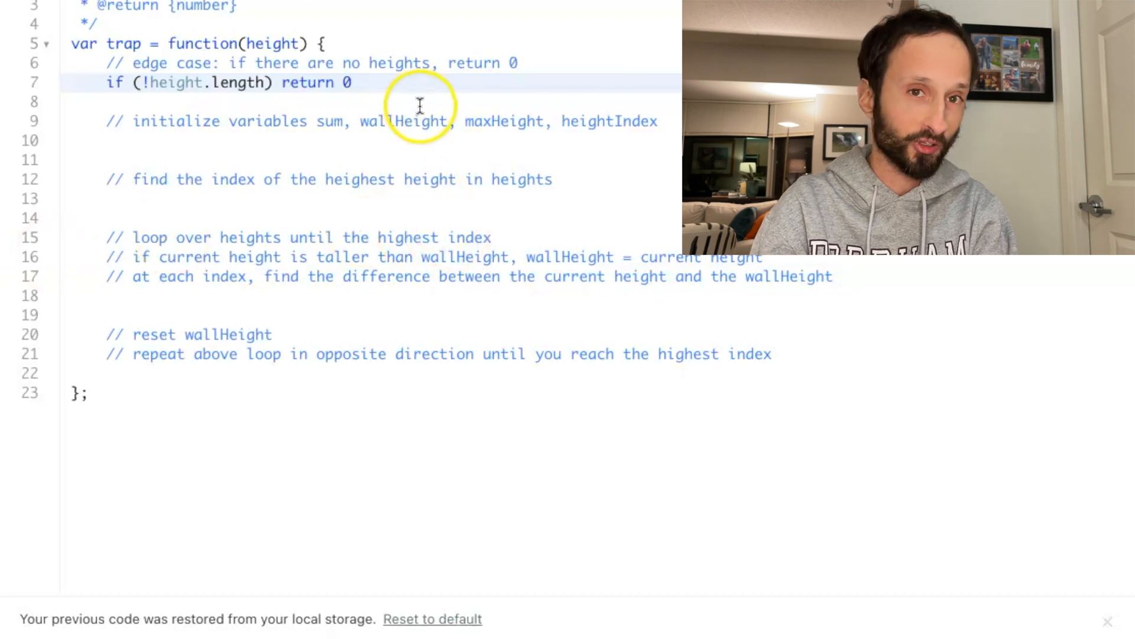
Declare sum = 0 and wallHeight = 0 under the initialize-variables comment
click(424, 139)
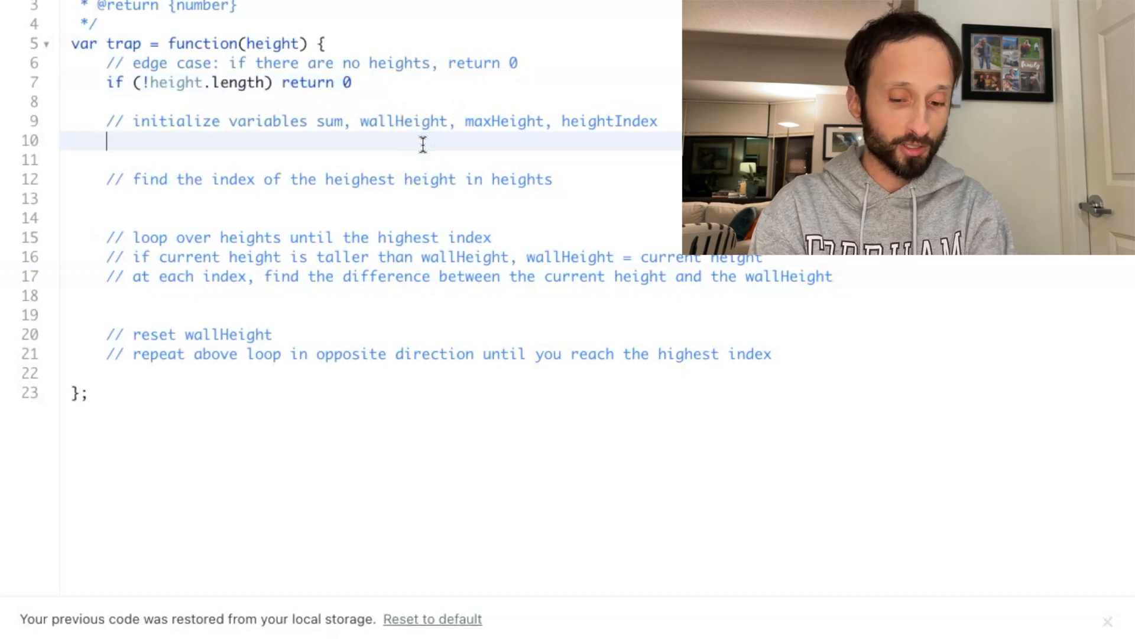
text(let)
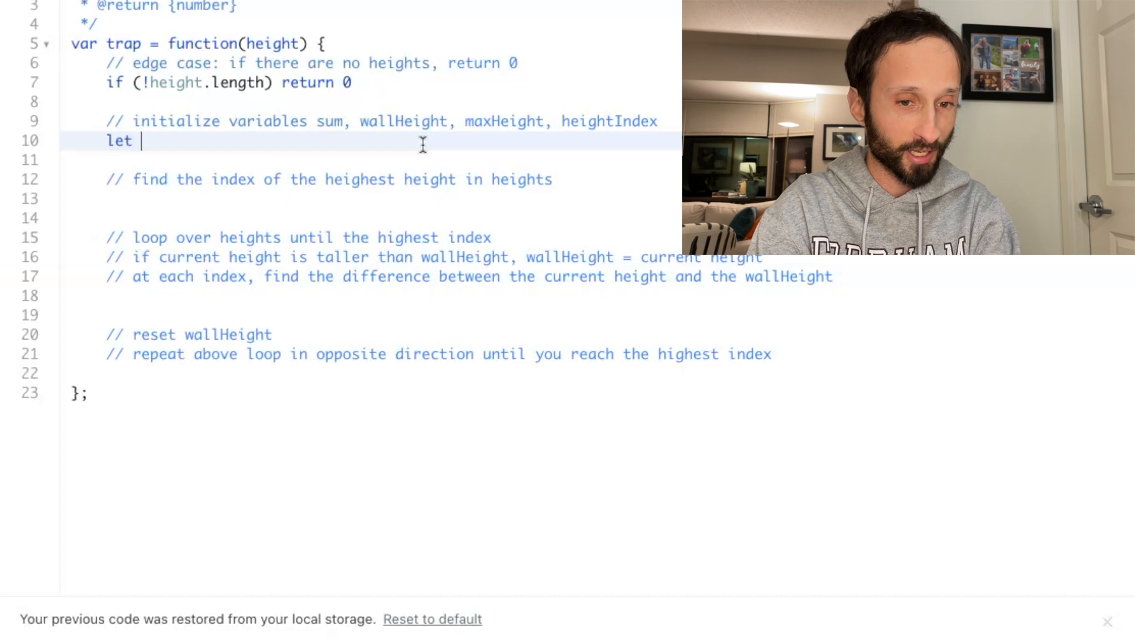
text(sum = 0)
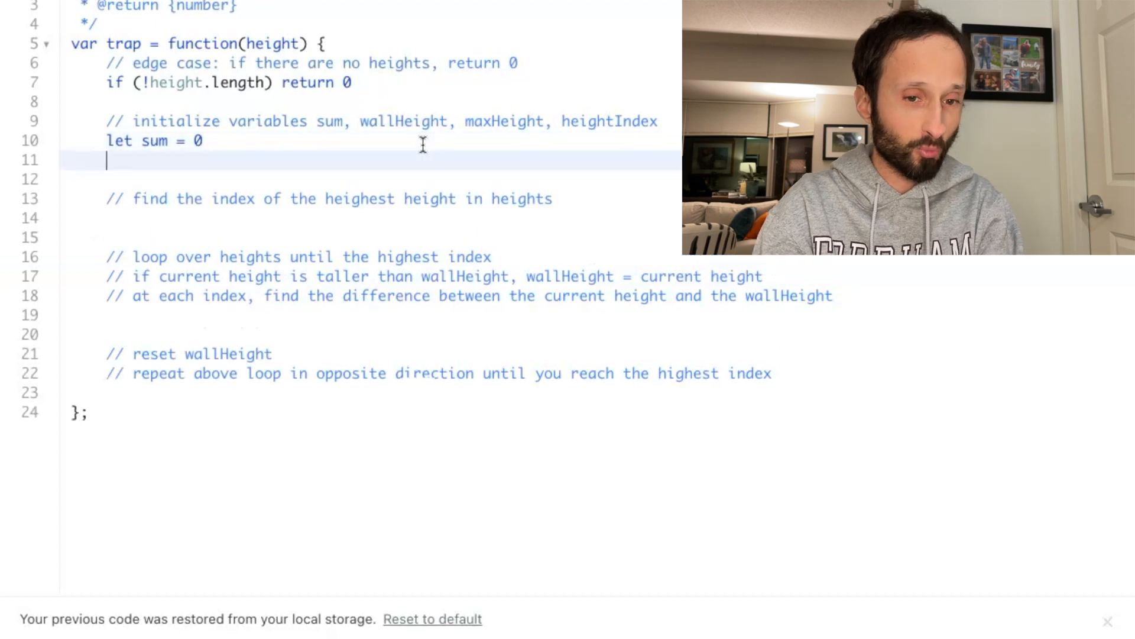
text(let wa)
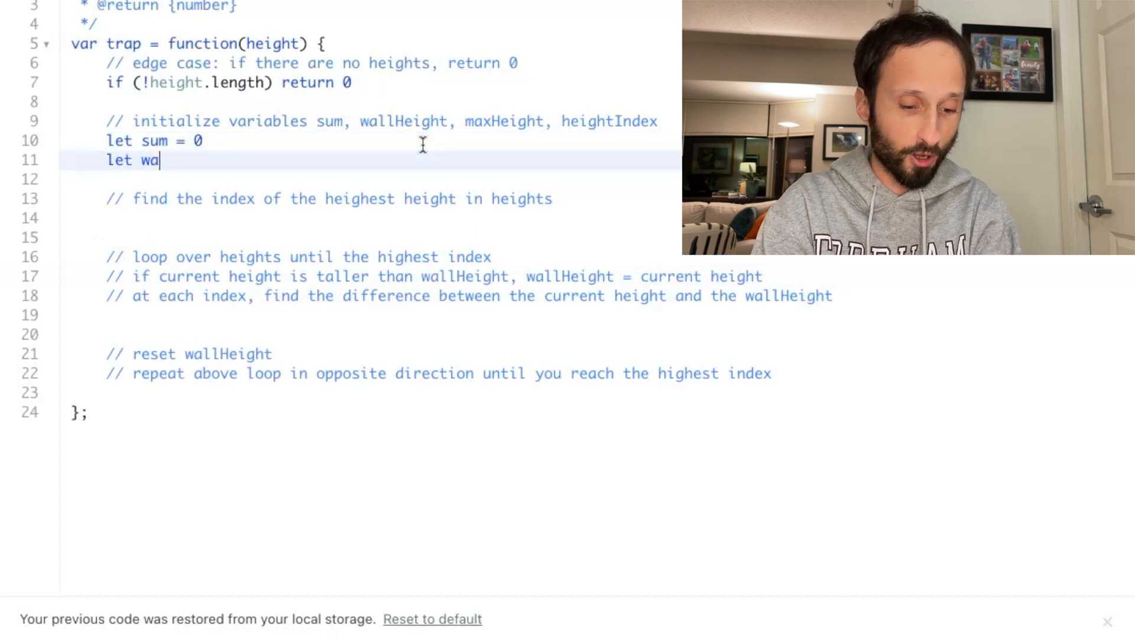
text(llHeight)
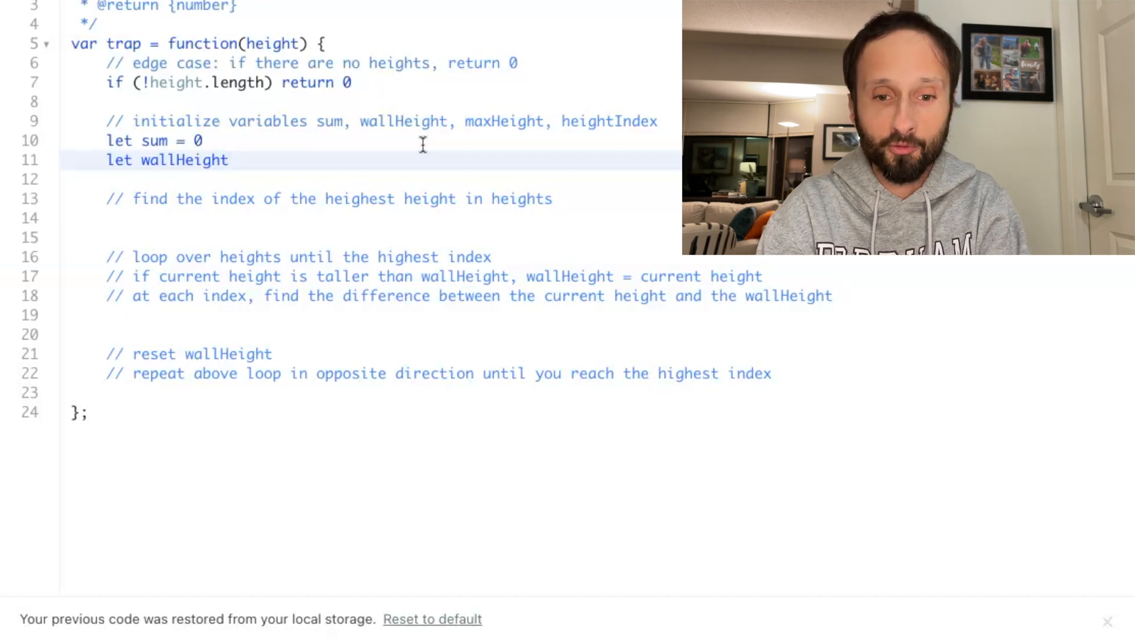
text(=)
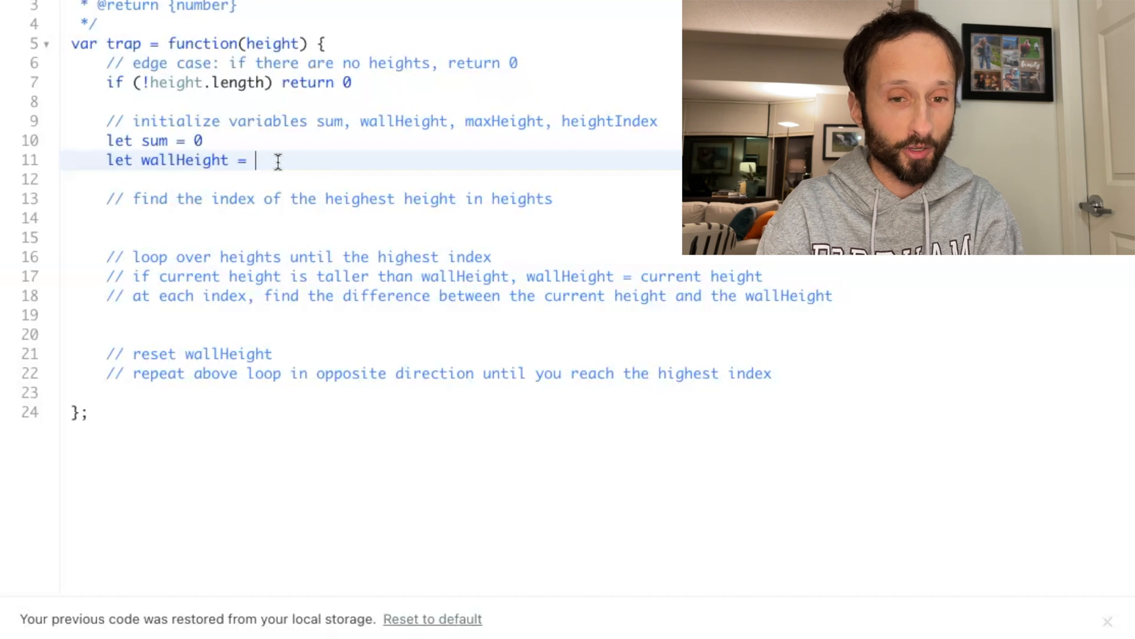
text(0)
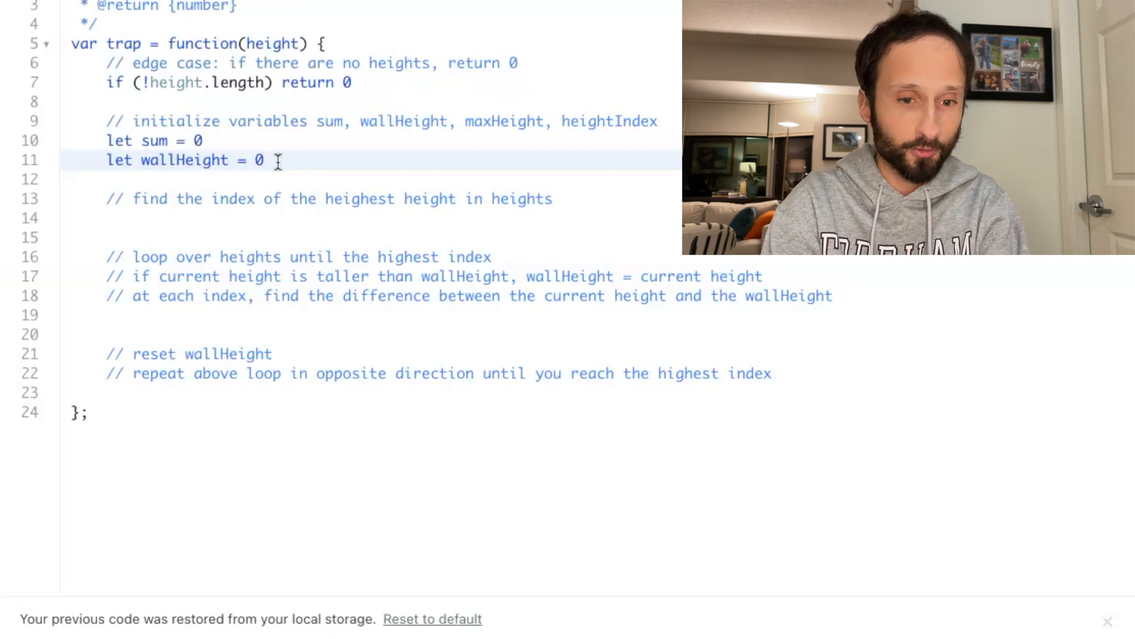
Declare maxHeight from the first height and heightIndex = 0
text(let maxHe)
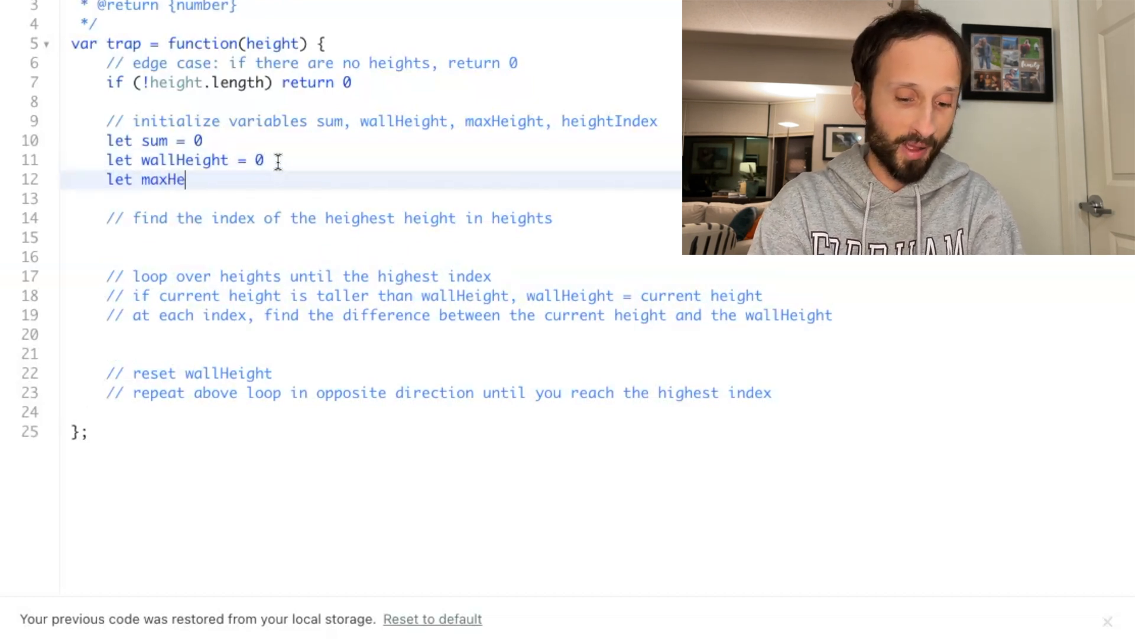
text(ight =)
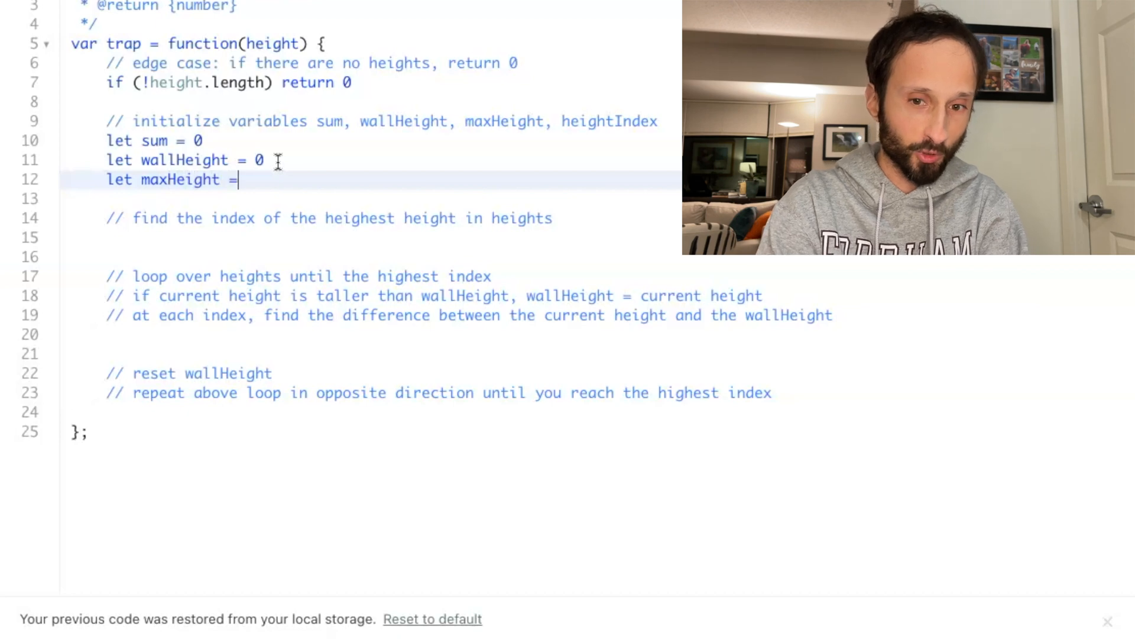
text(" ")
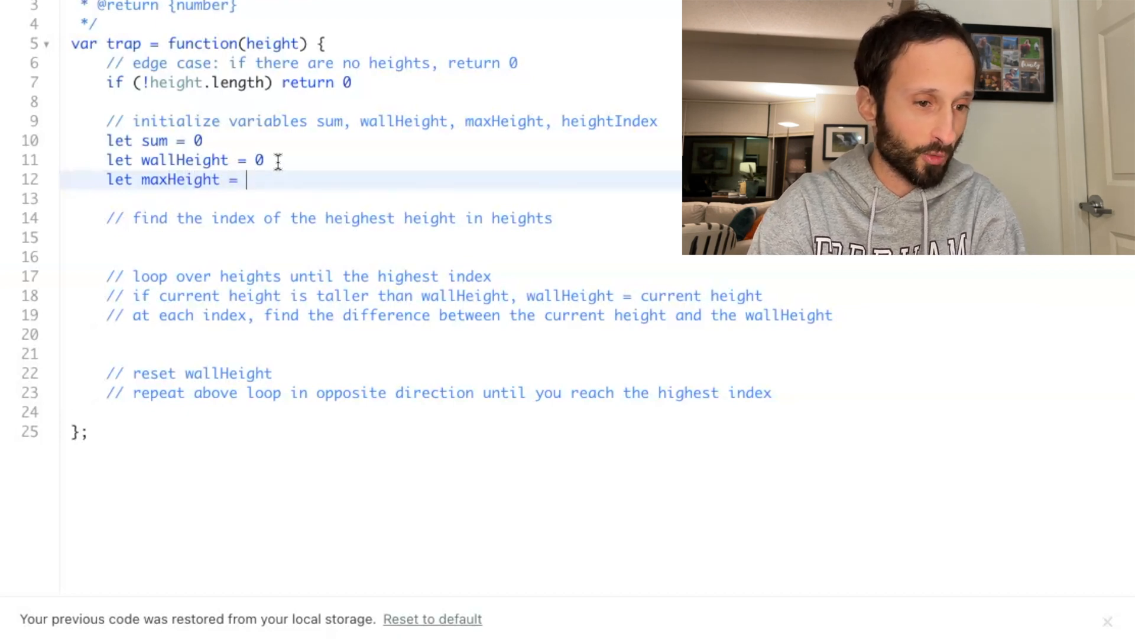
text(hei)
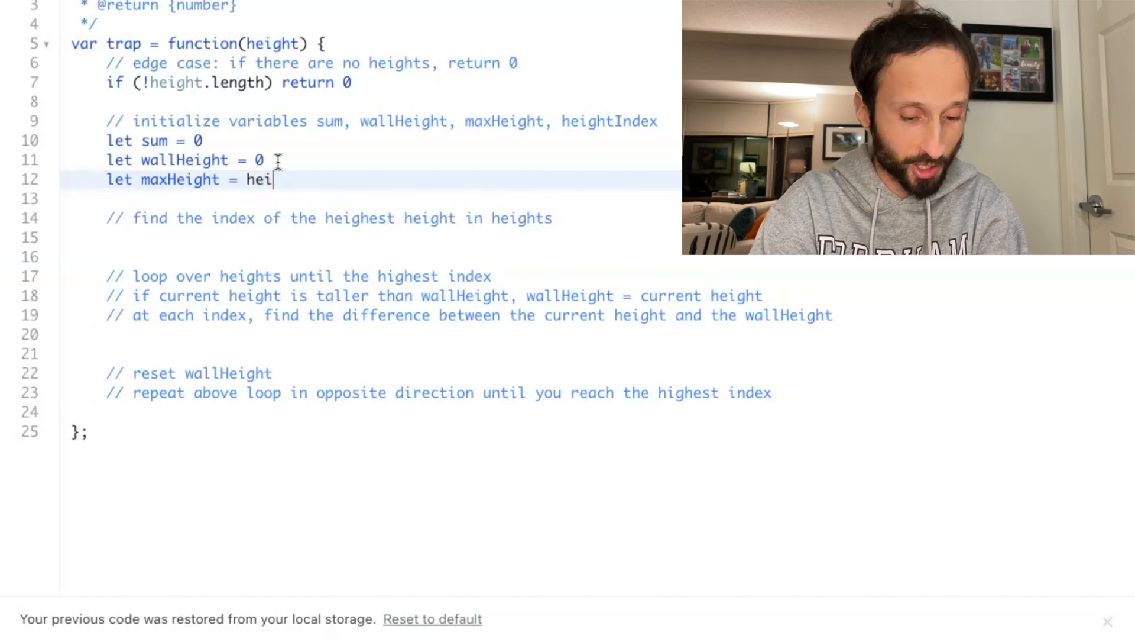
text(ght[0)
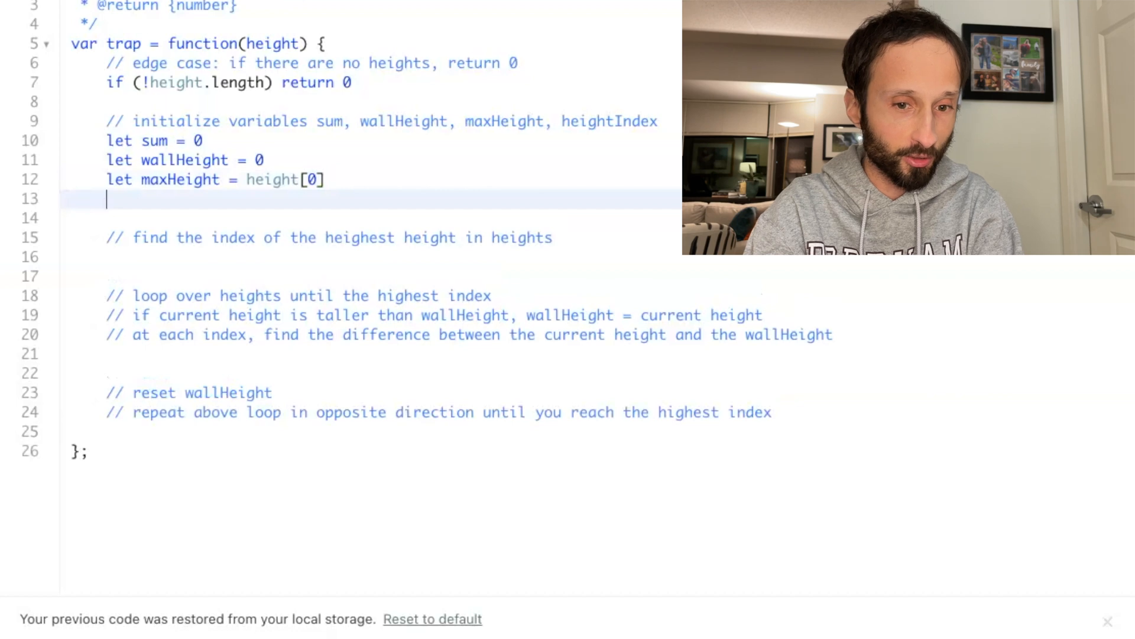
text(let heightIndex)
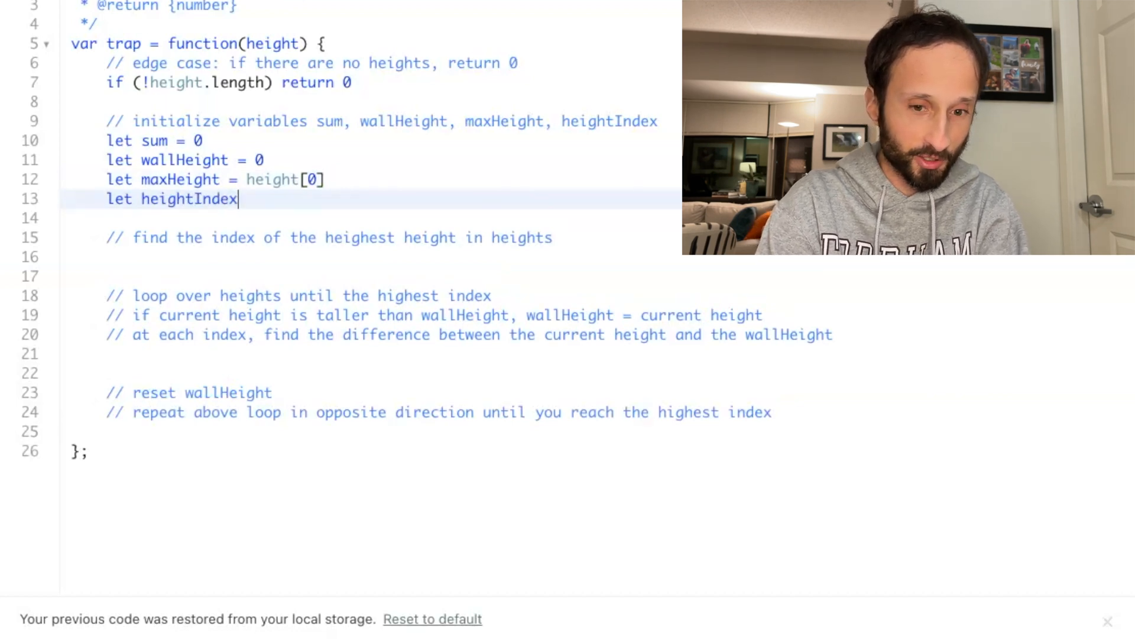
text(= 0)
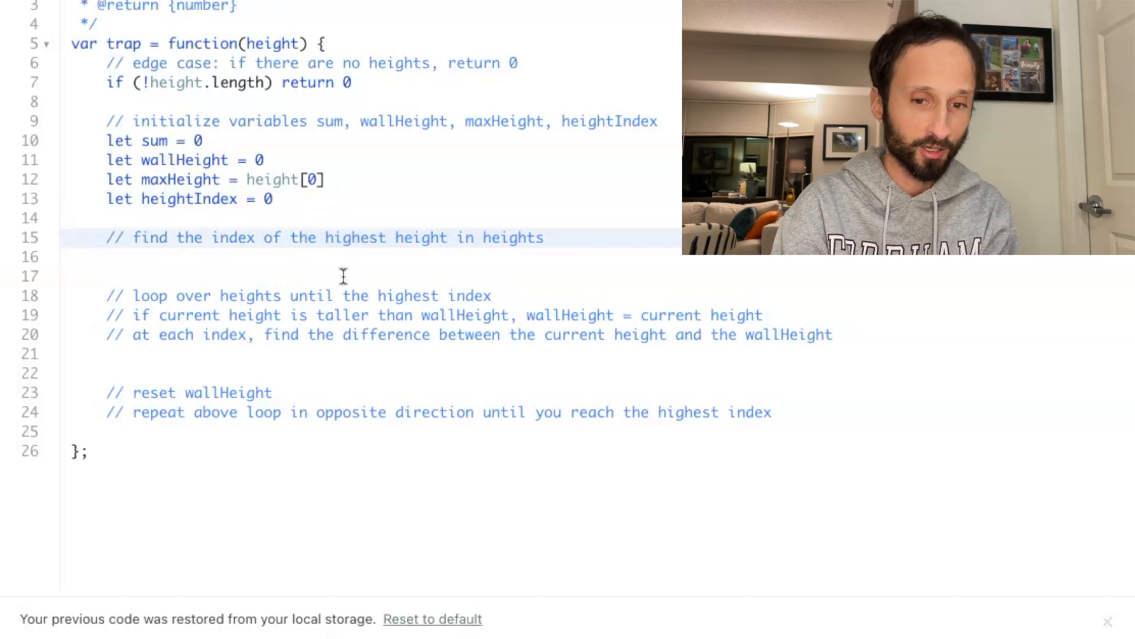
Write a for loop over the height array under the highest-index comment
click(569, 239)
text(for (let i = )
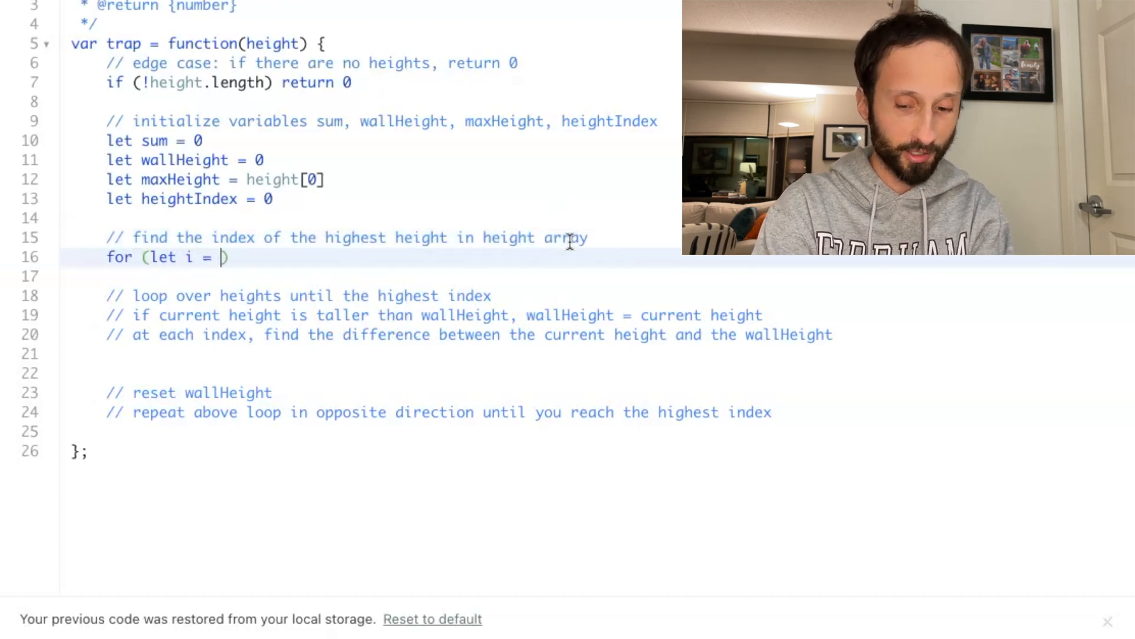
text(0; i)
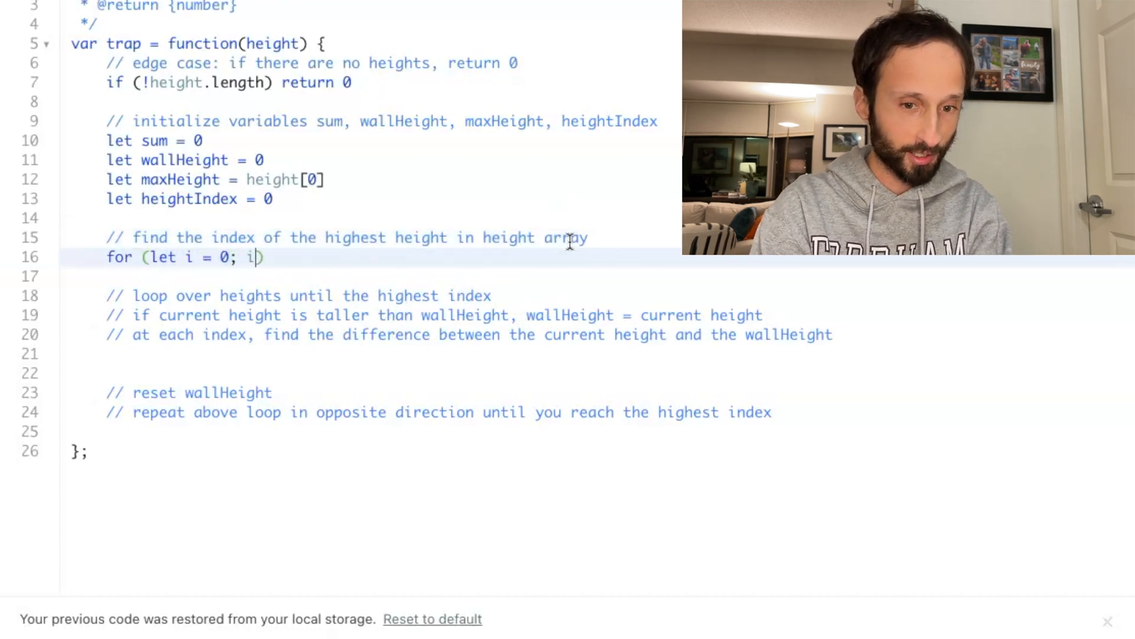
text(< ehi)
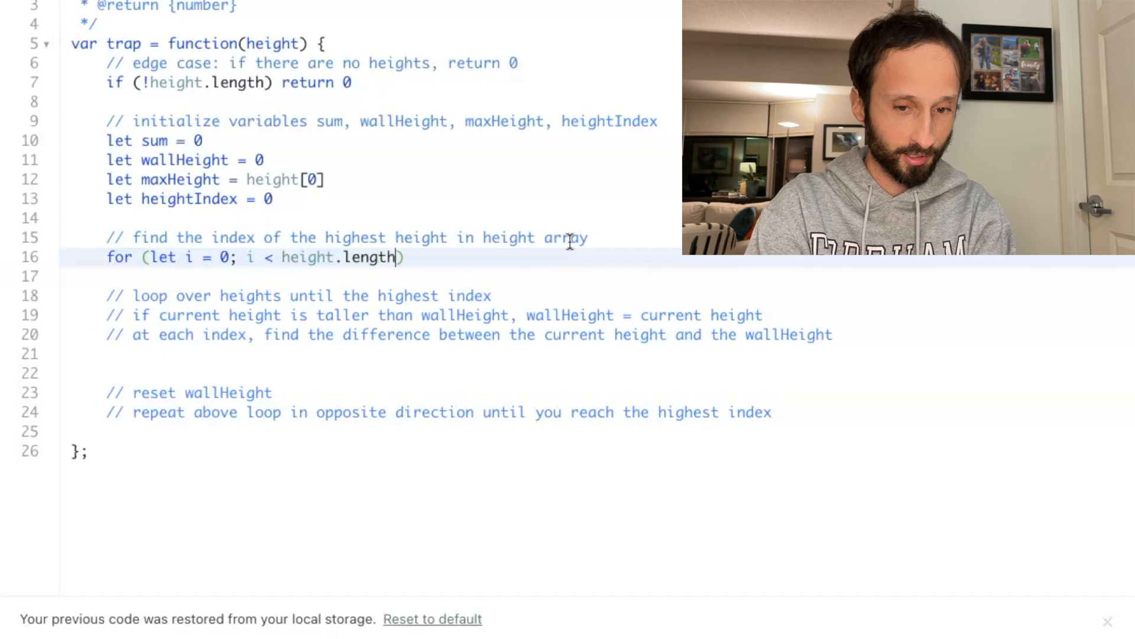
text(; i))
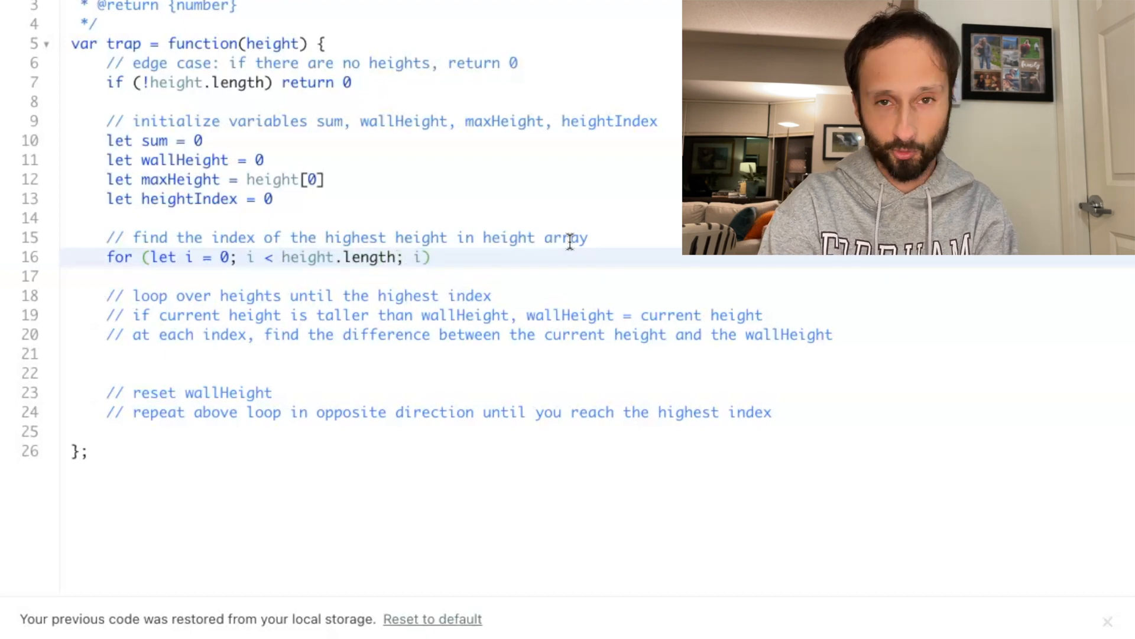
text(++) {)
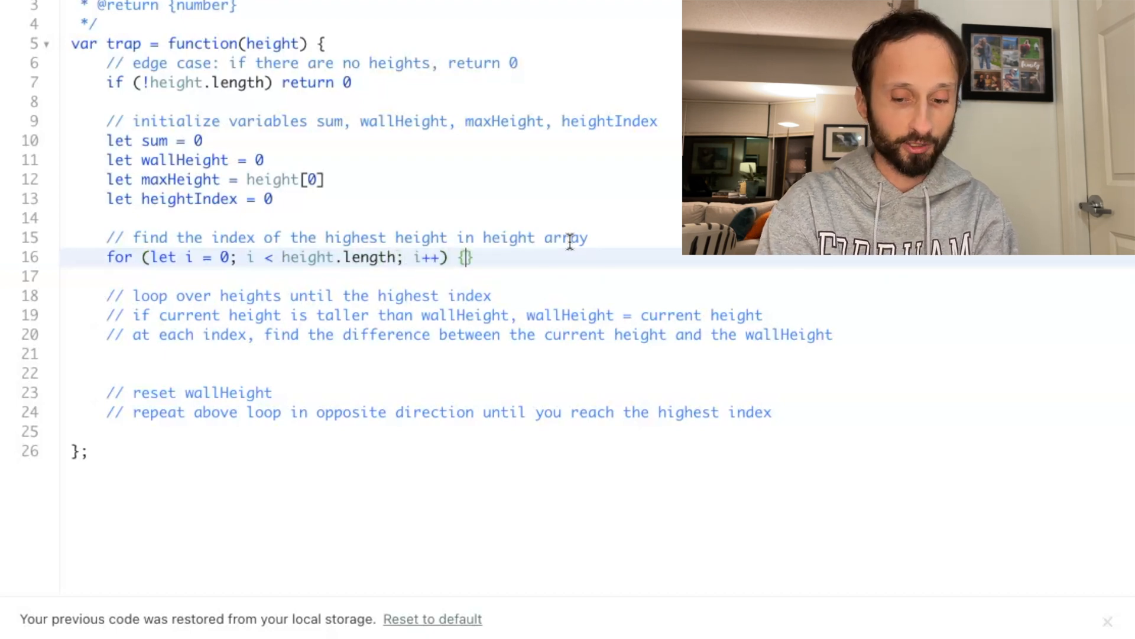
key(Enter)
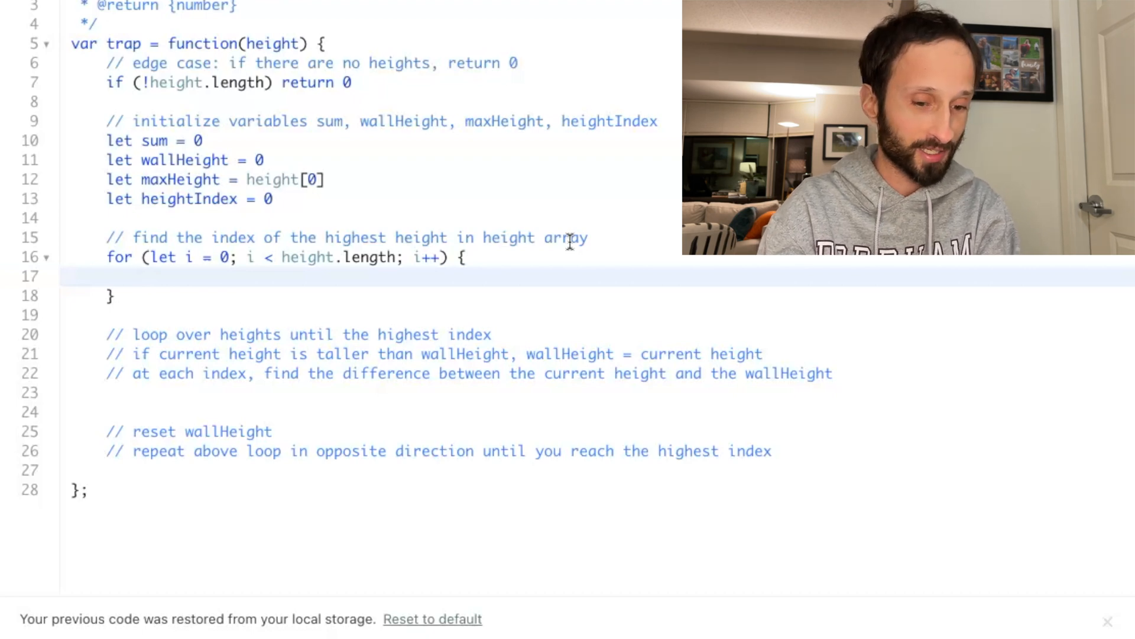
Inside the loop, update maxHeight and heightIndex when height[i] exceeds maxHeight
text(if)
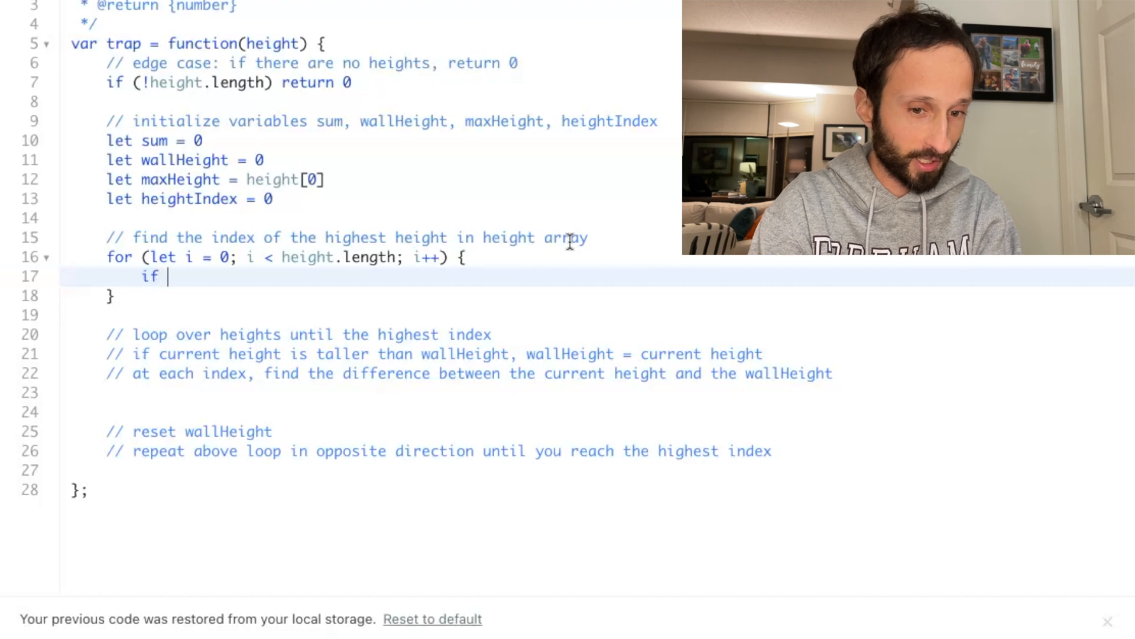
text((height[])
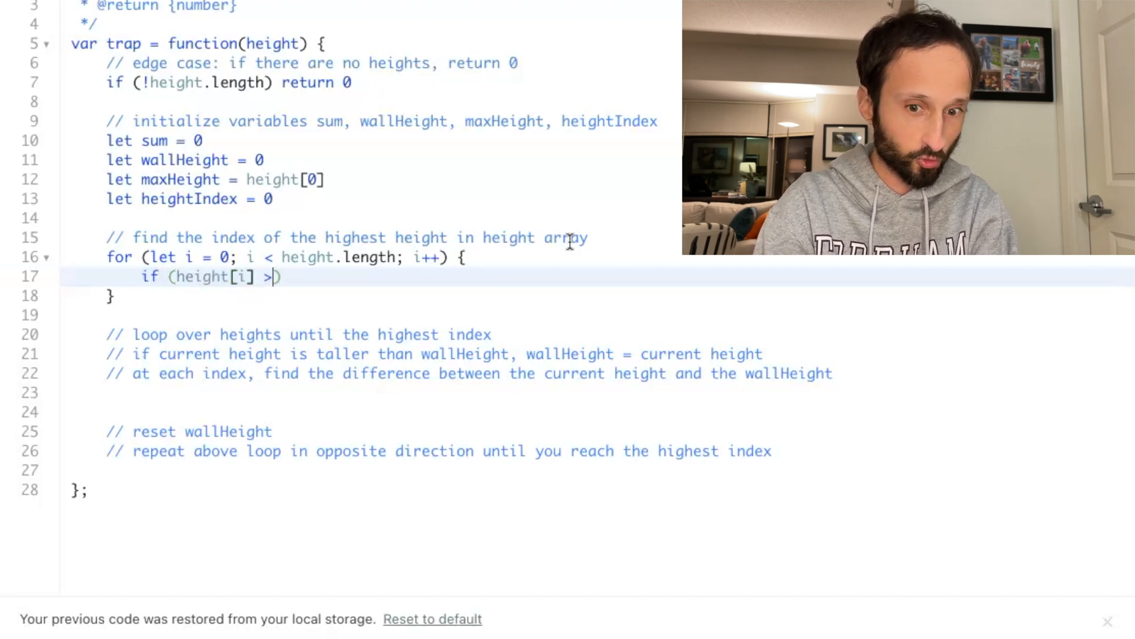
text(maxHeight)
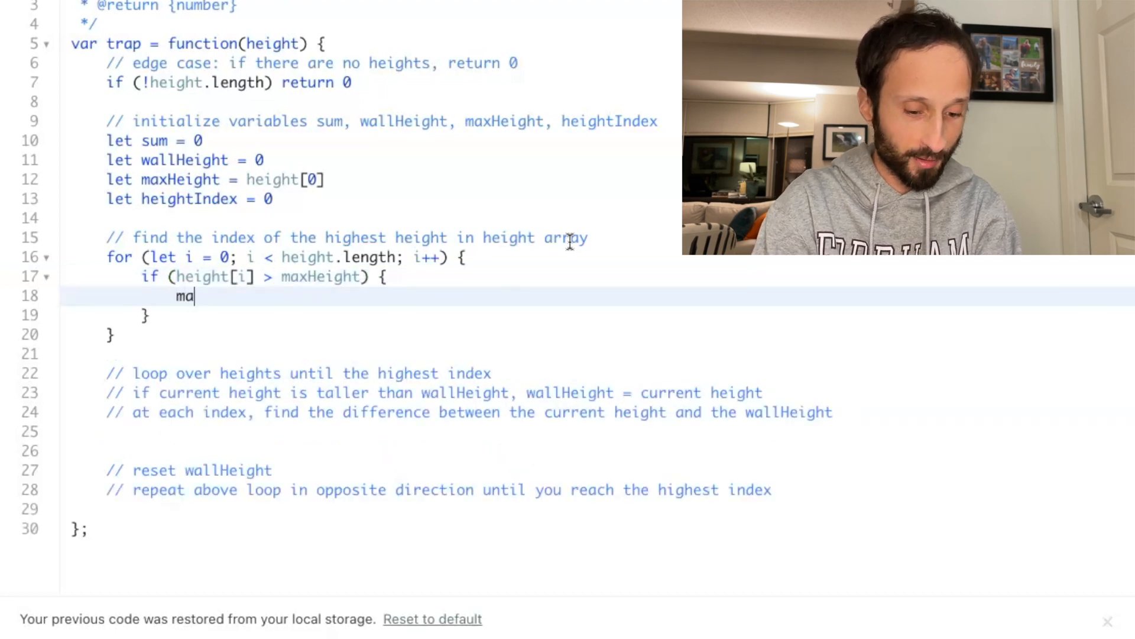
text(xHeight =)
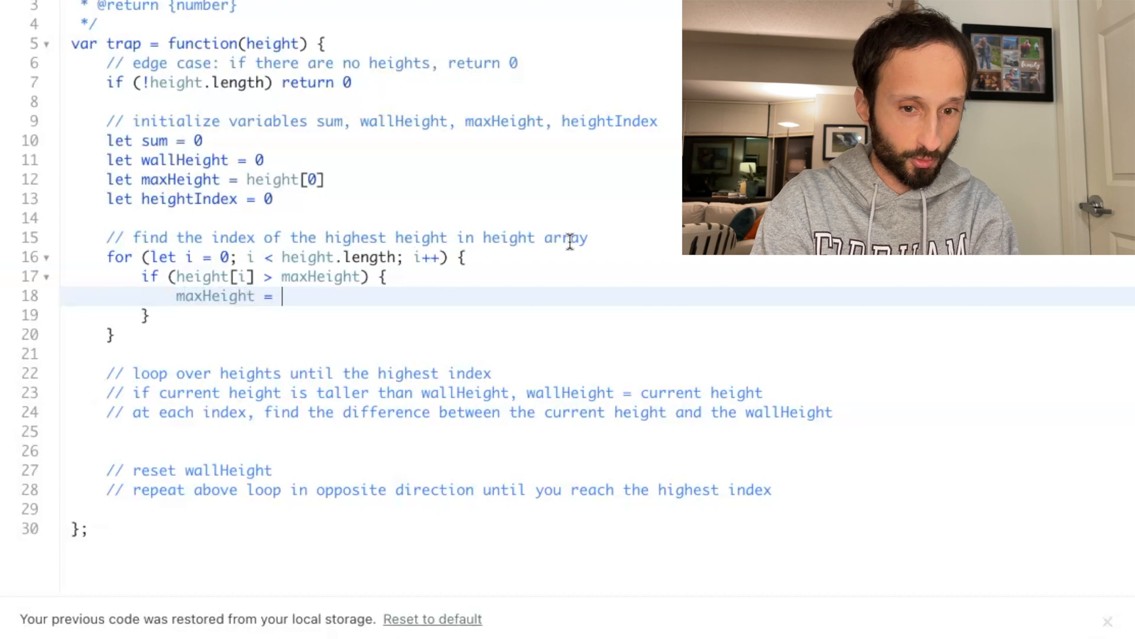
text(height[])
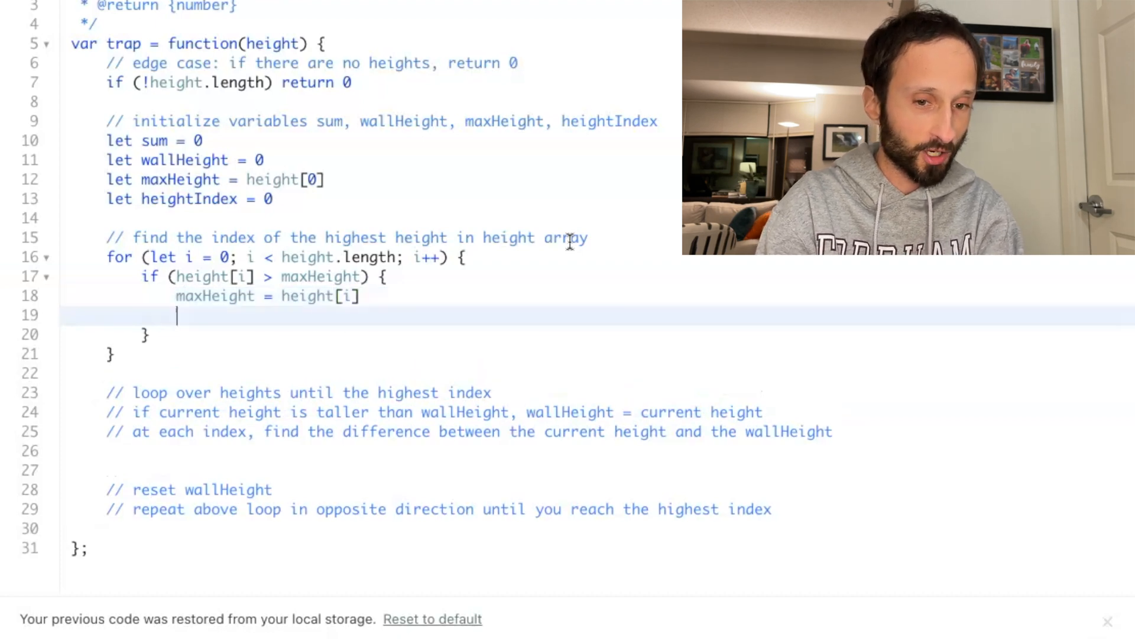
text(heightIn)
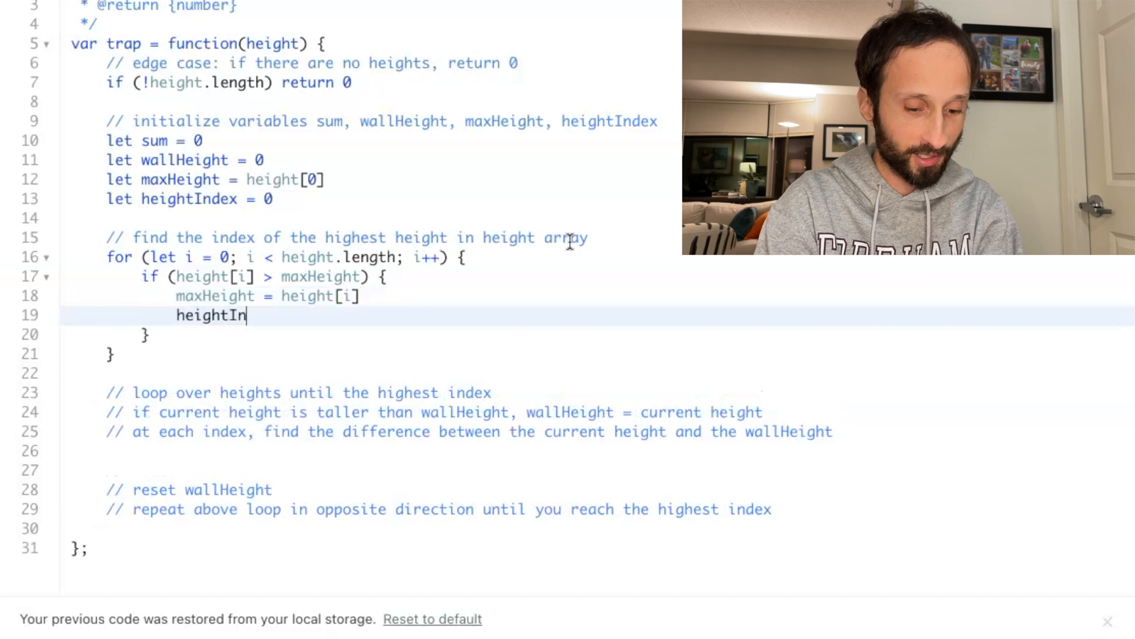
text(dex)
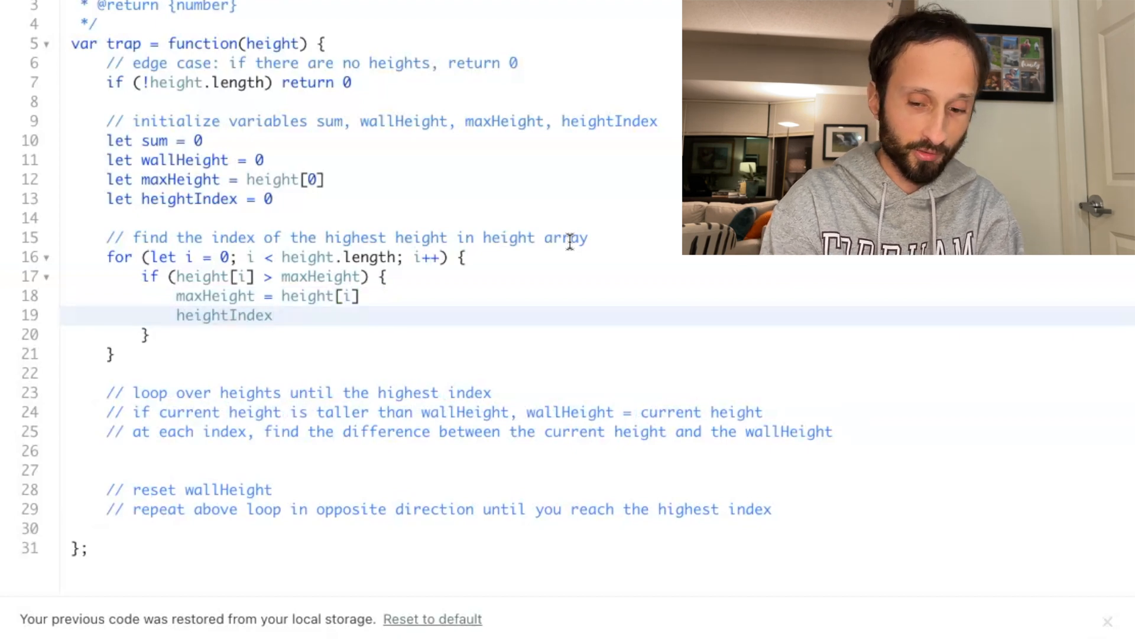
text(= i)
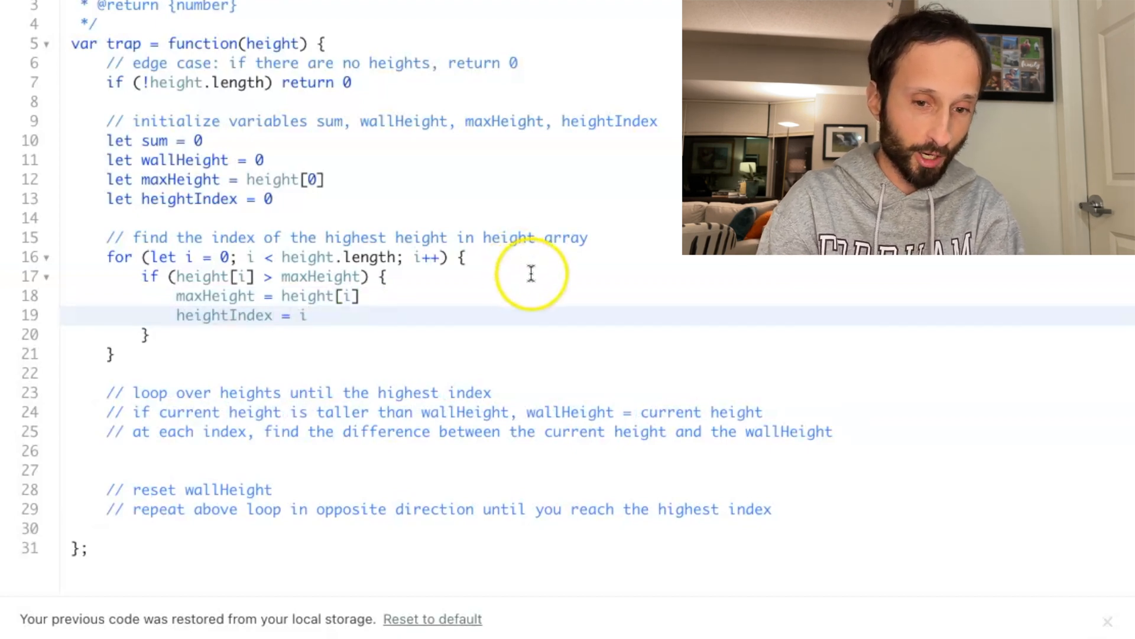
mouse_move(235, 308)
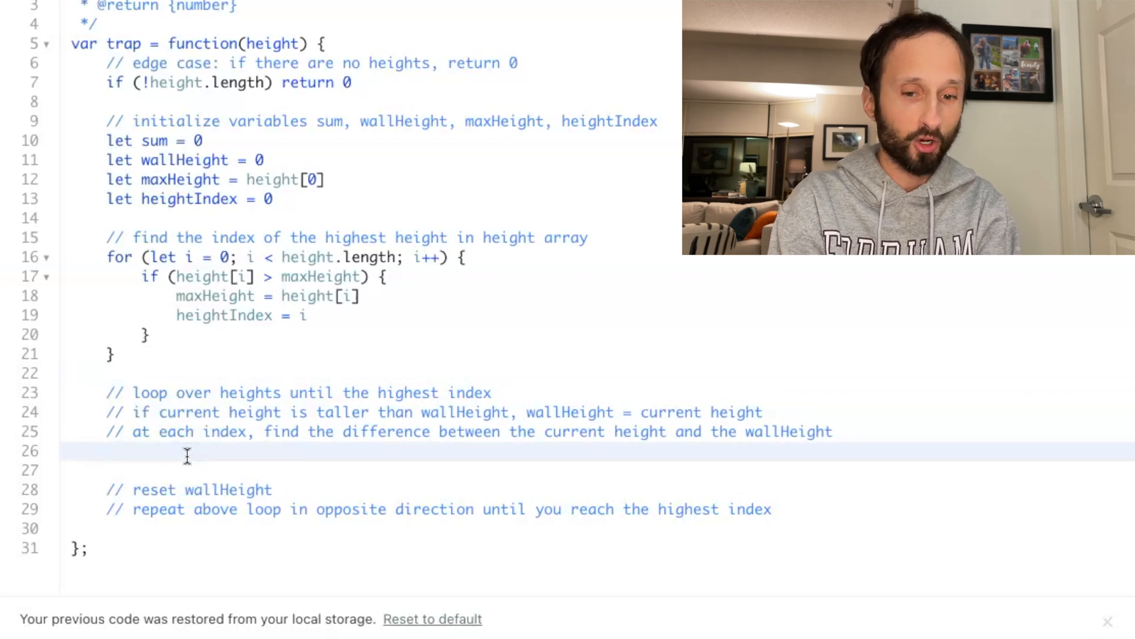
click(107, 450)
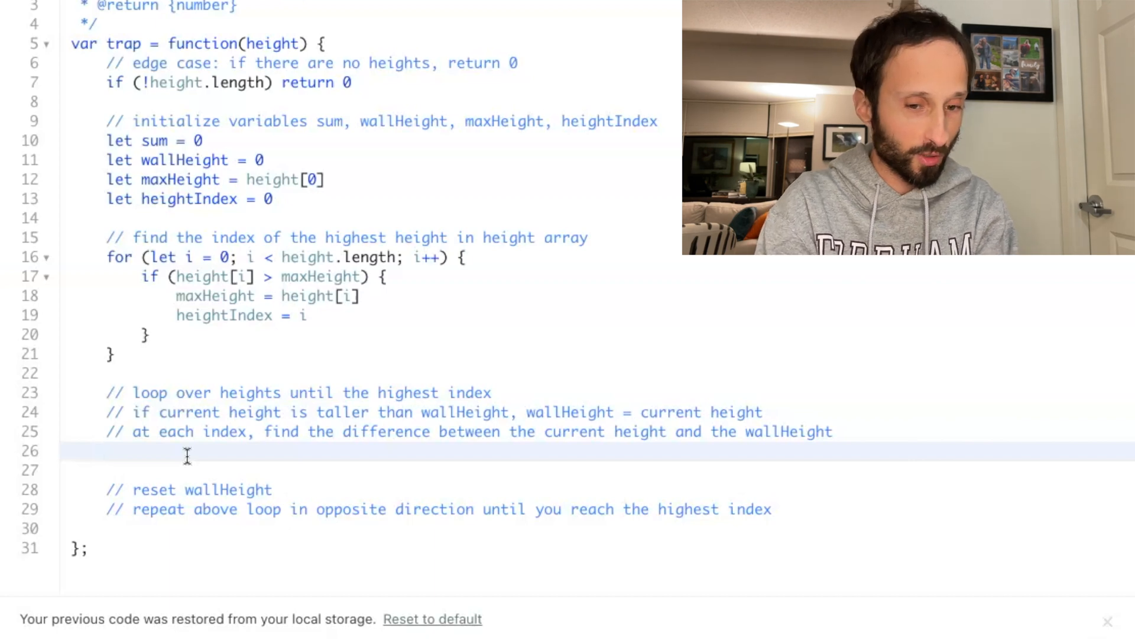
Write a second loop that sets wallHeight = height[i] when the current height is taller
text(fo)
text(if)
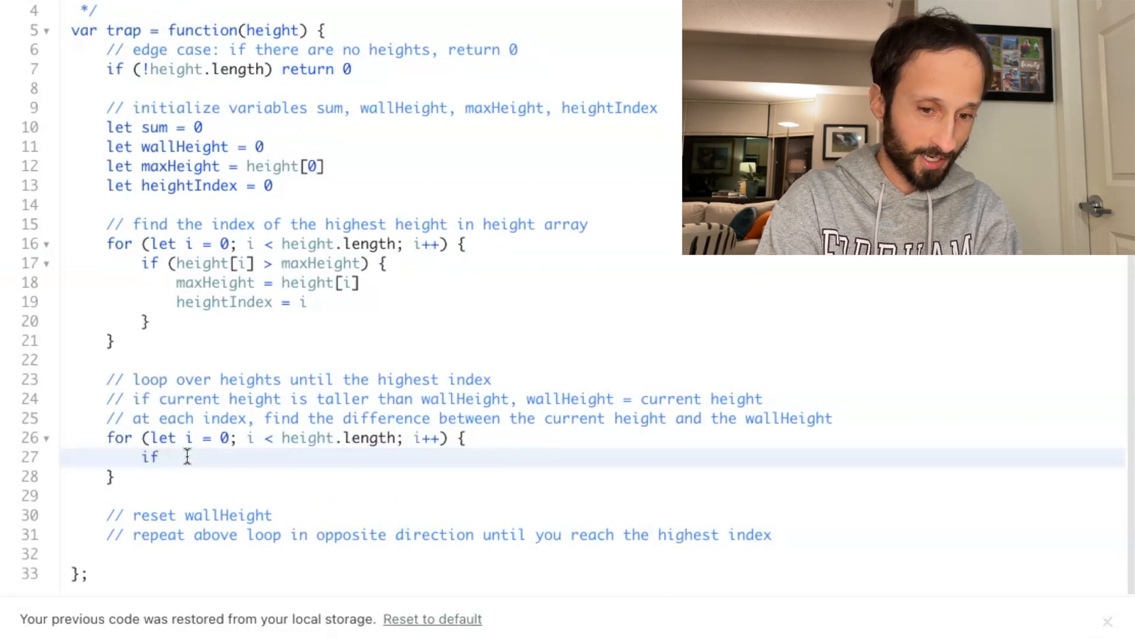
text((height[])
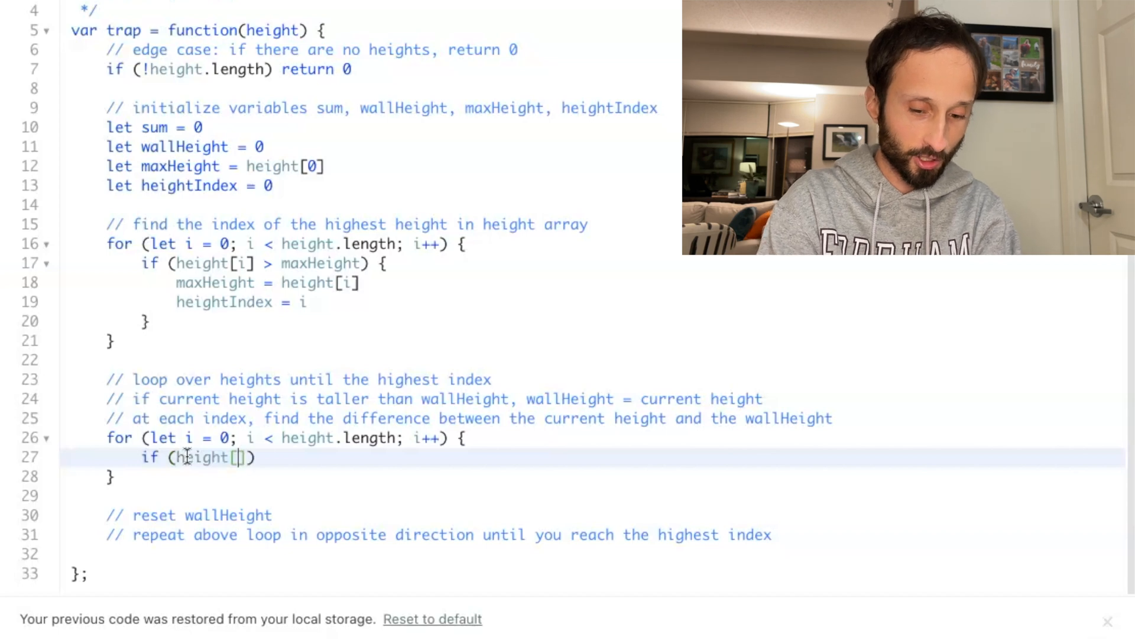
text(i] > wallHeight))
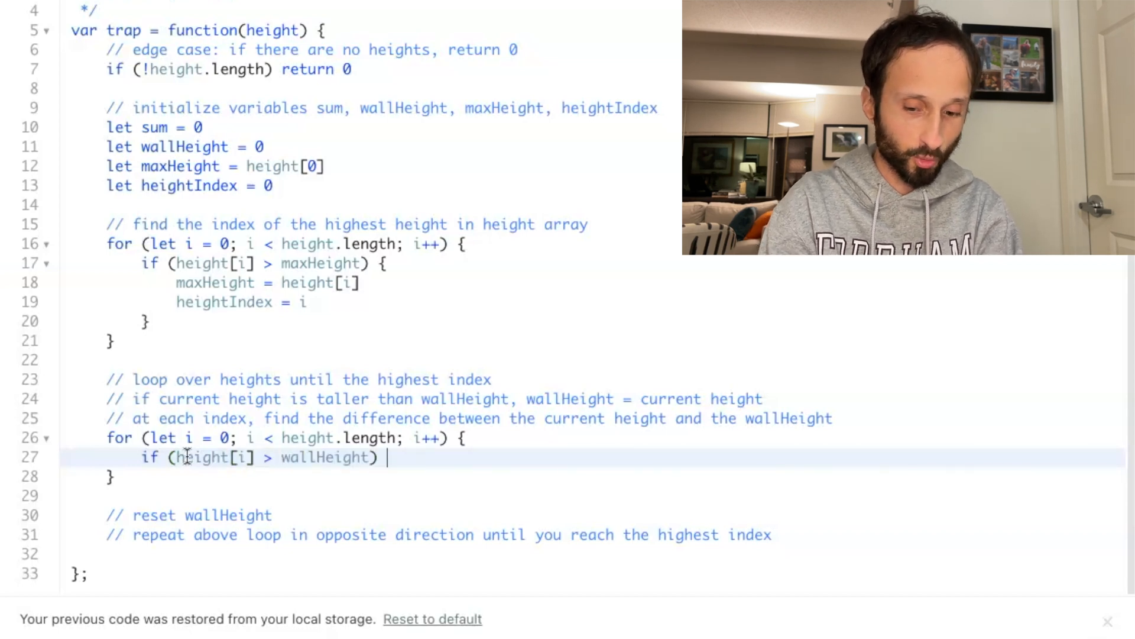
text({})
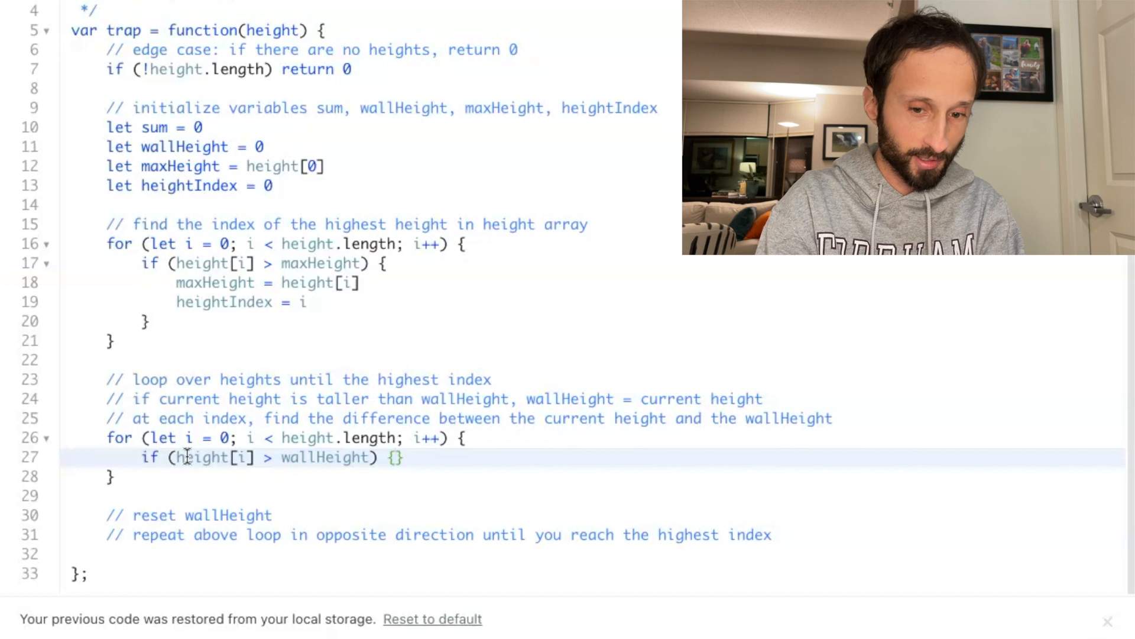
text(height)
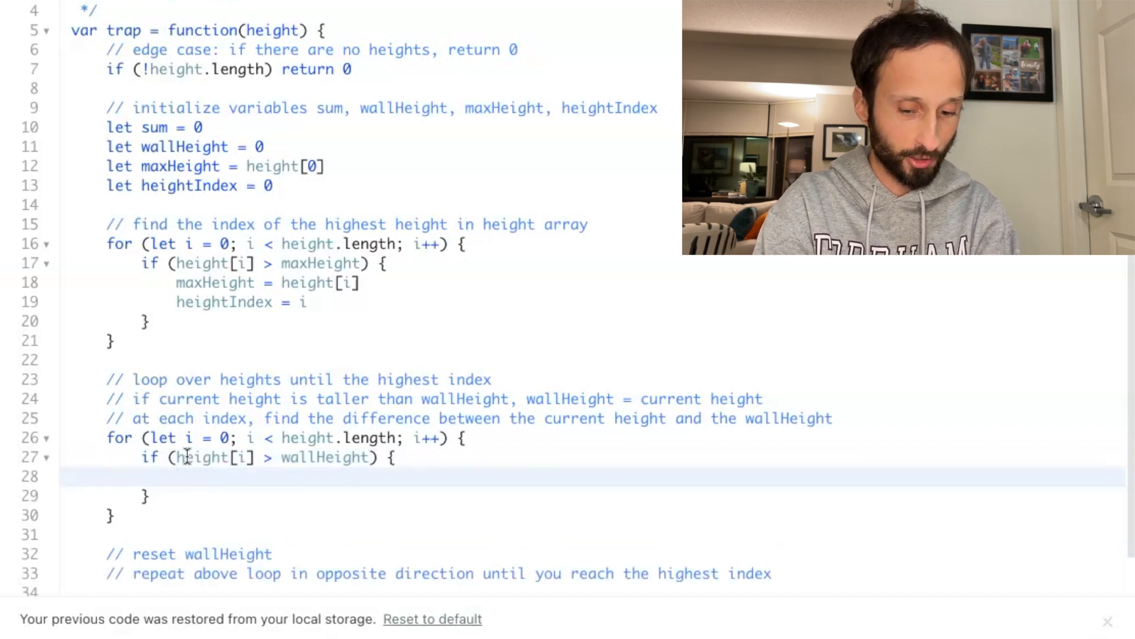
text(wallHeight = height[i])
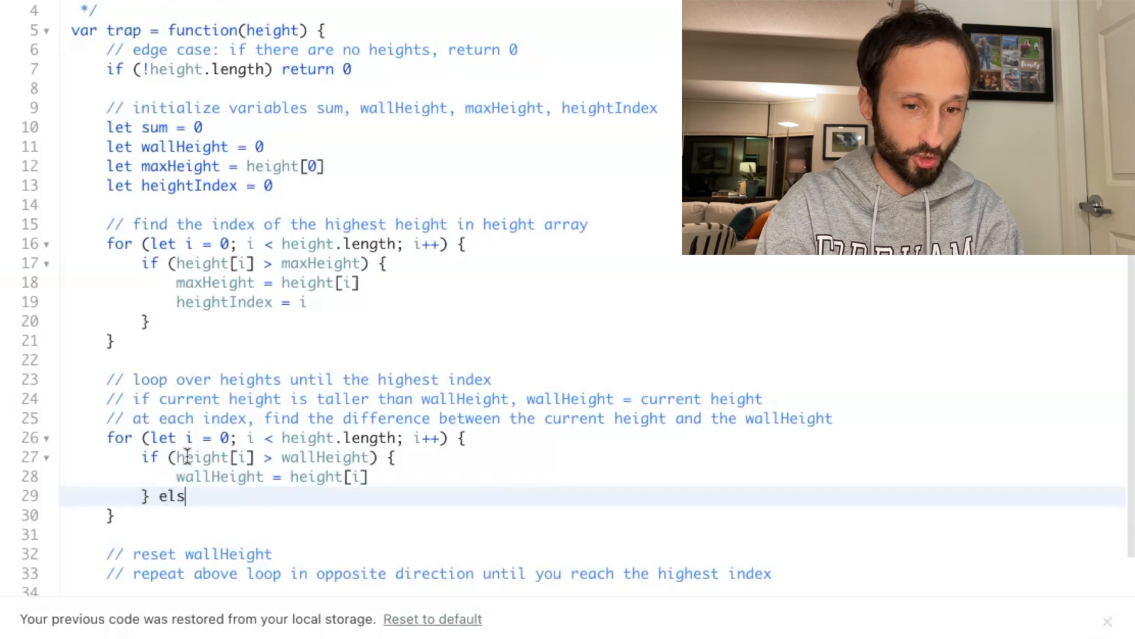
Add the else branch accumulating wallHeight - height[i] into sum
text(e {)
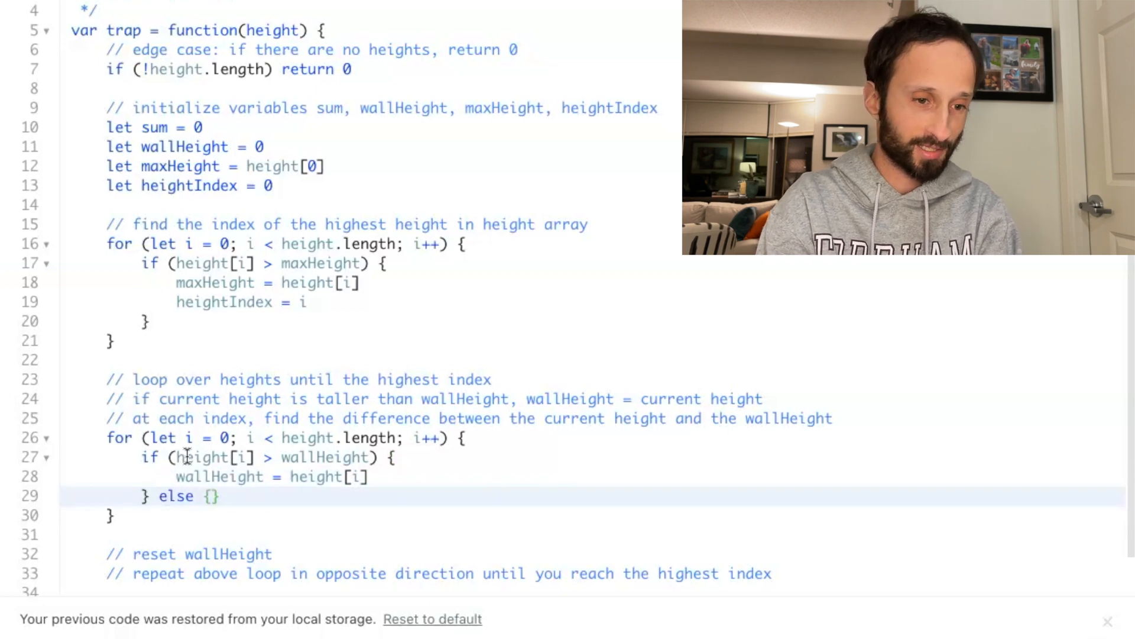
text(sum +)
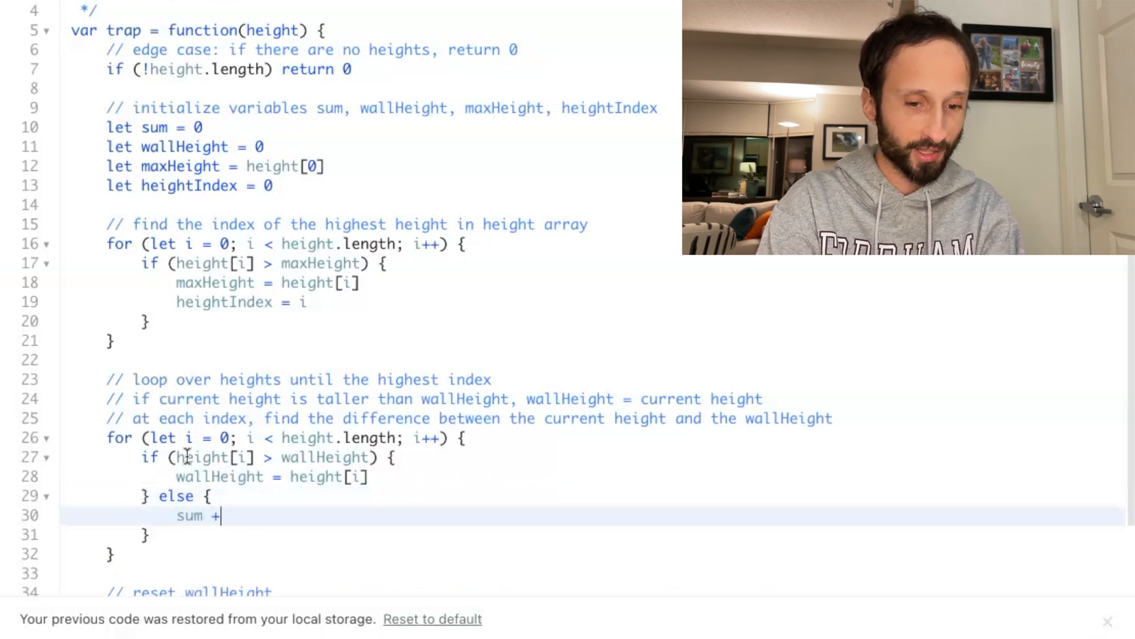
text(=)
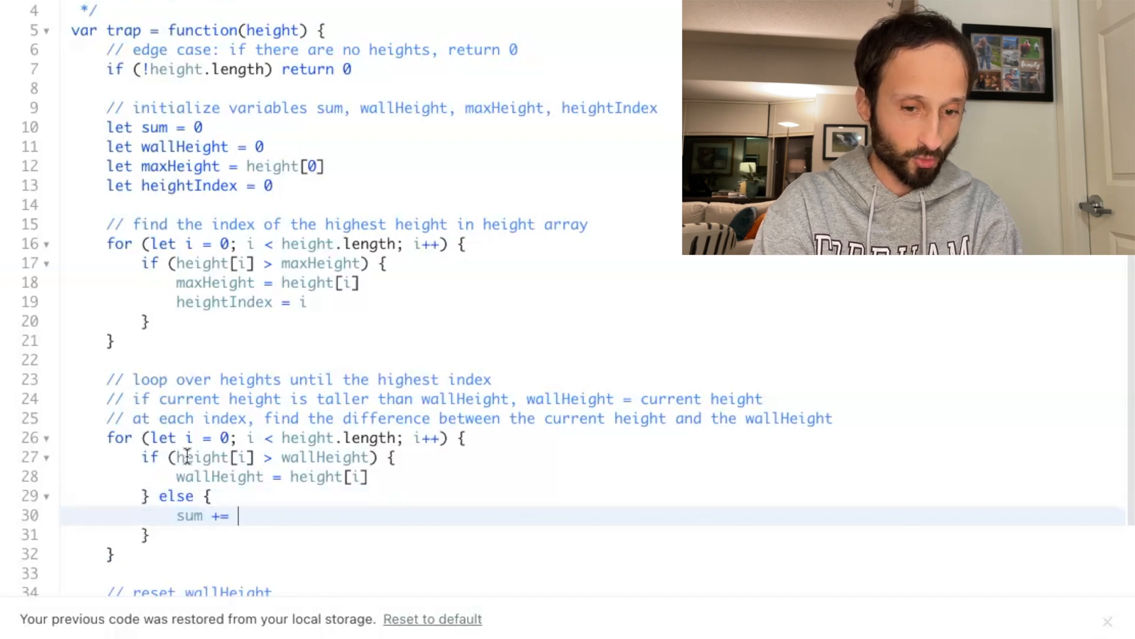
text(wallHeight - height[i])
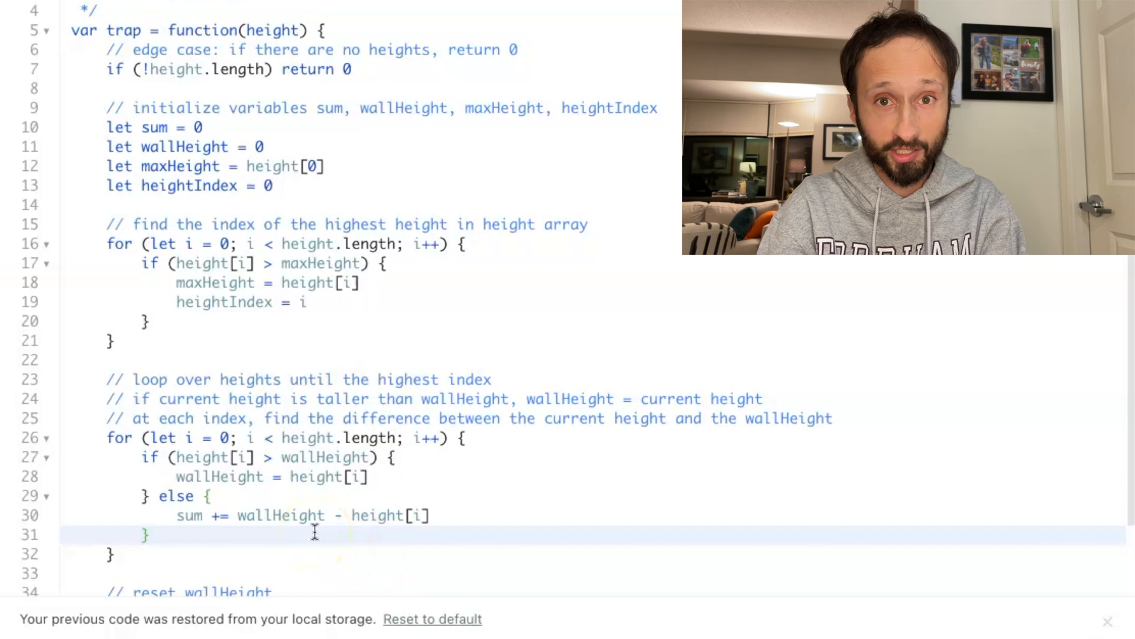
scroll(down, 3)
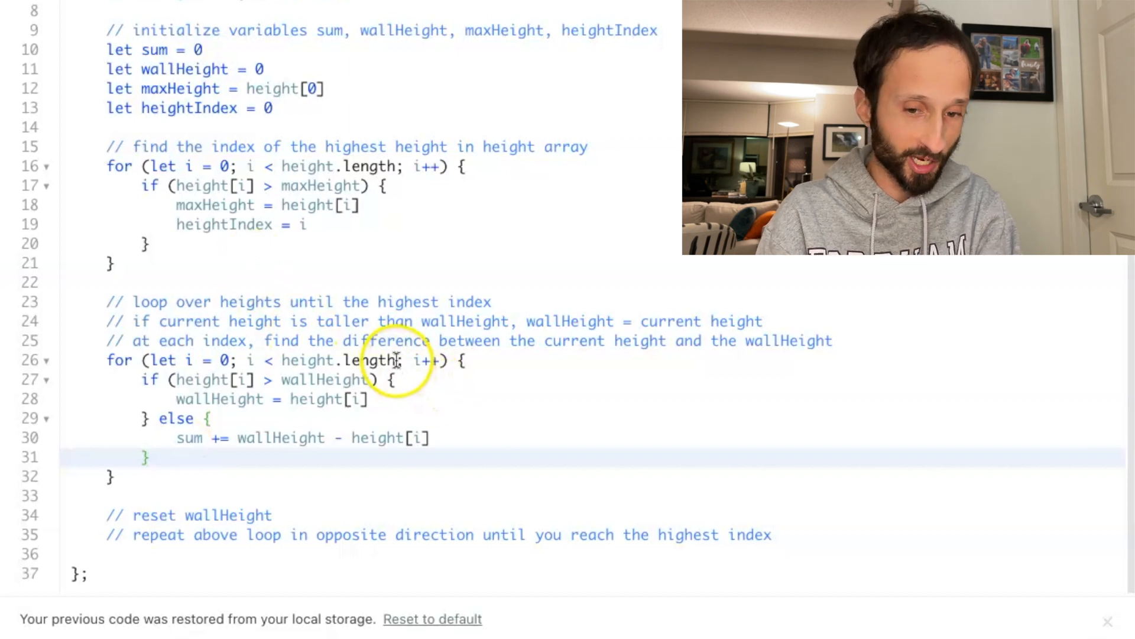
Bound the forward loop at i <= heightIndex and reset wallHeight to 0 before the reverse pass
double_click(373, 360)
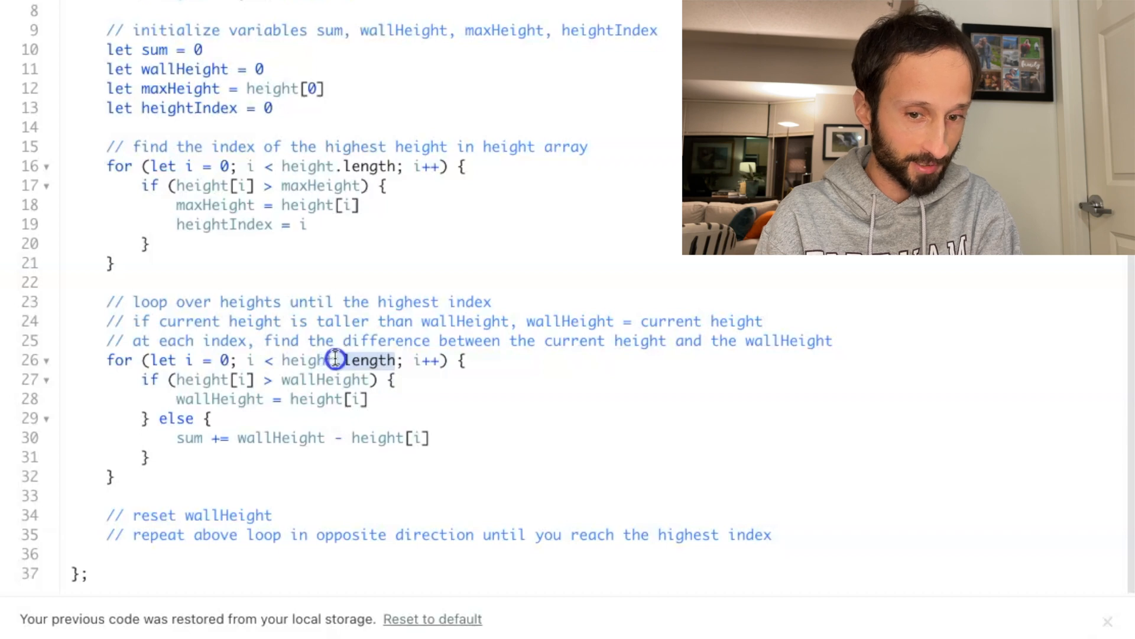
text(heightIndex)
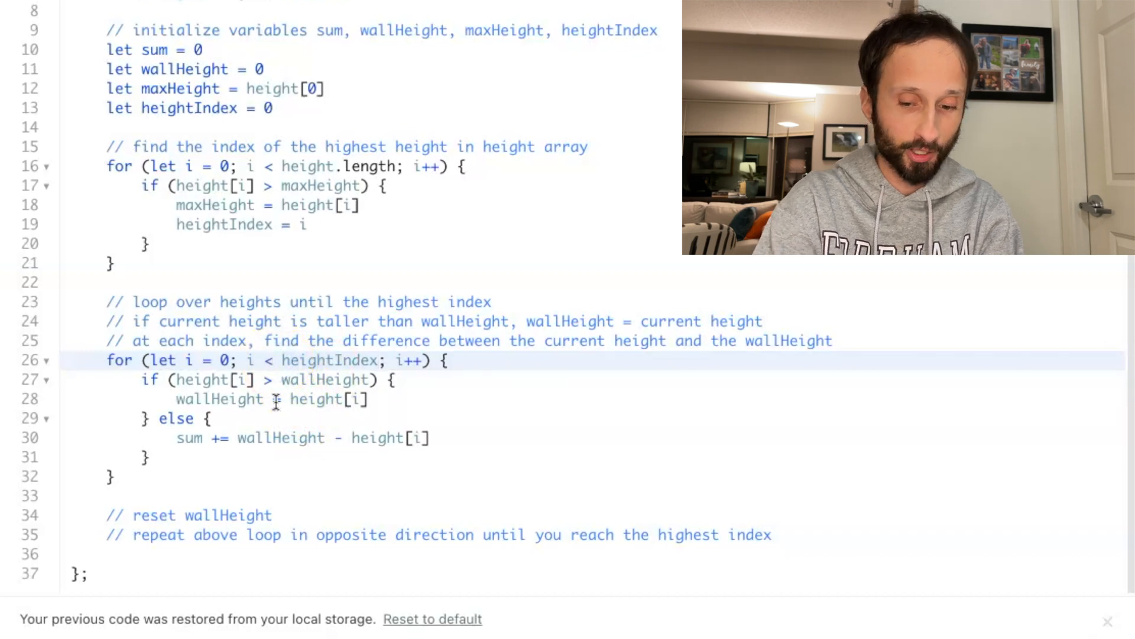
text(=)
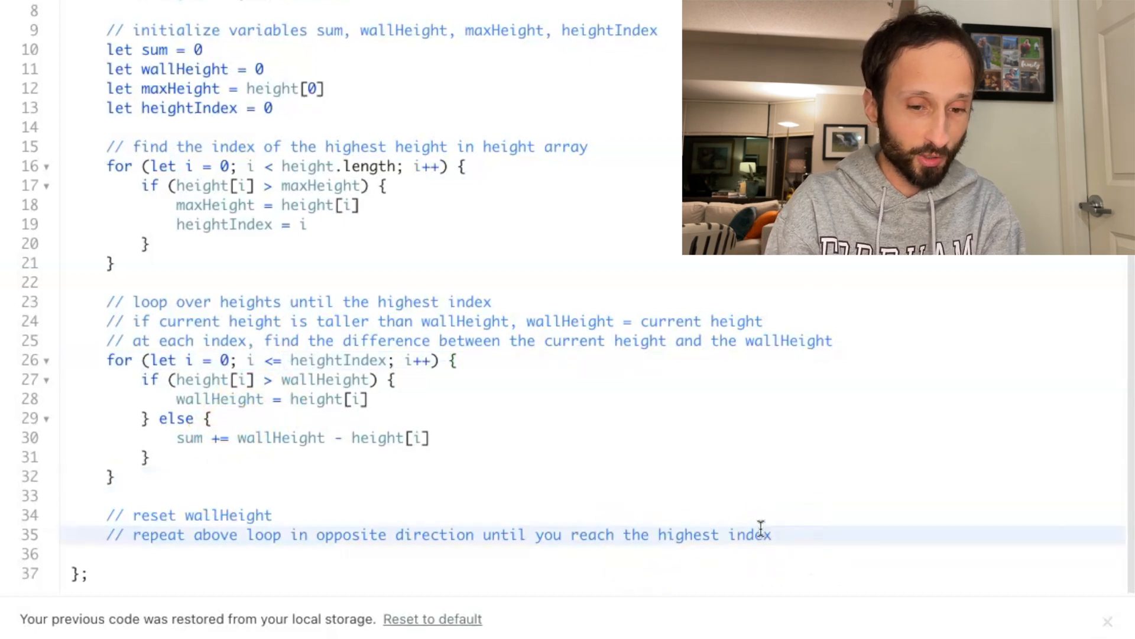
text(wallHeight = 0)
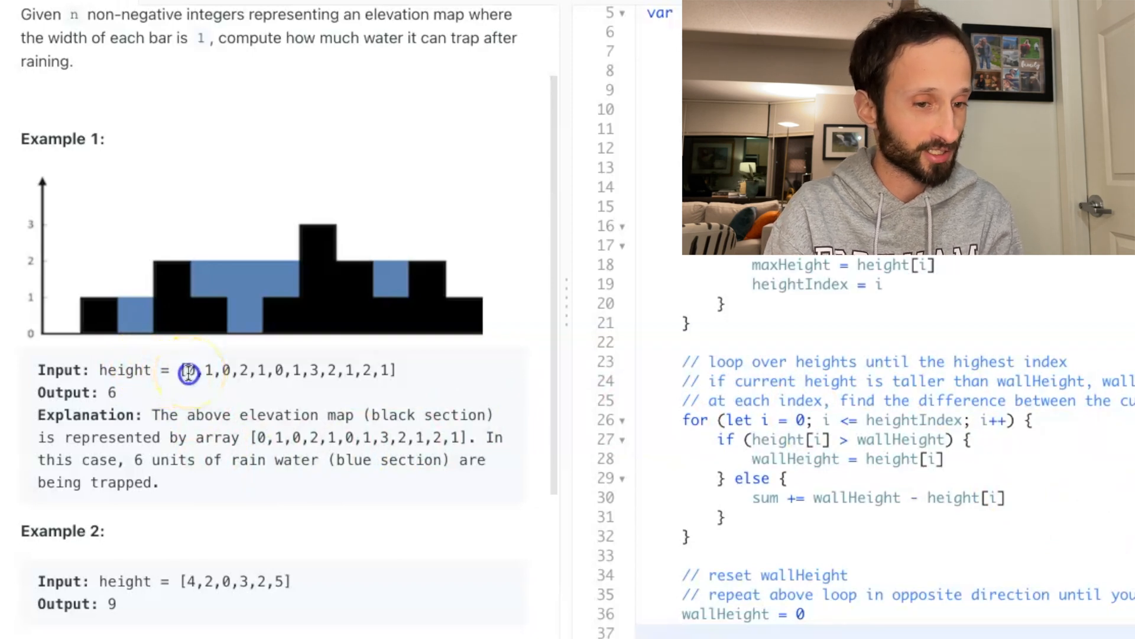
drag(189, 371, 312, 370)
text(for (let )
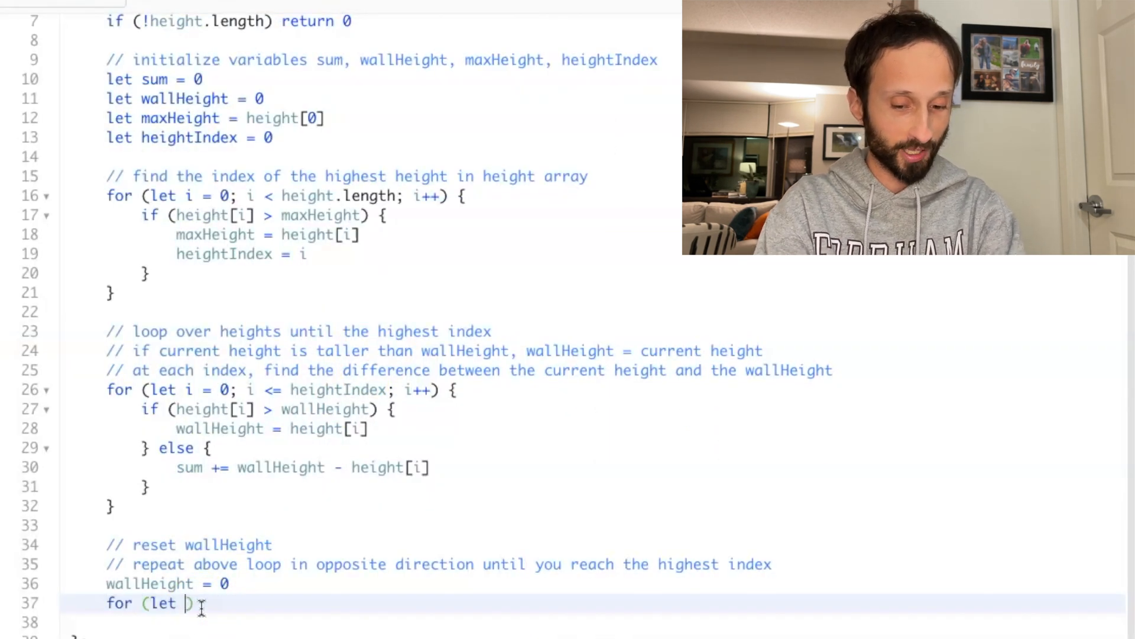
Write the backward loop header from height.length - 1 down to heightIndex
text(i = height.)
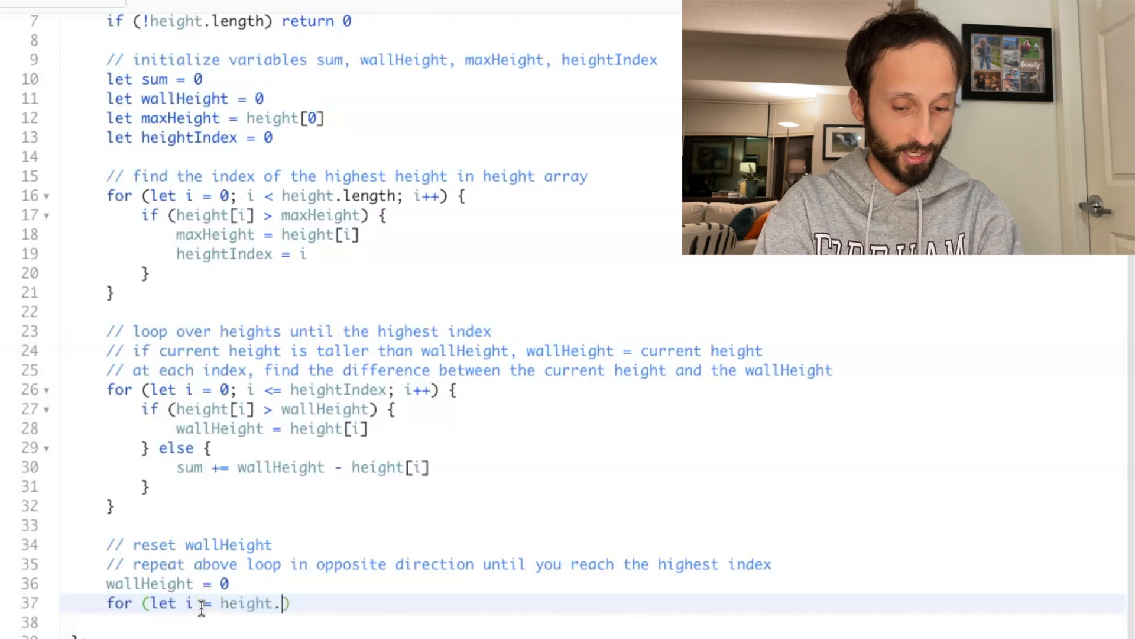
text(length - 1)
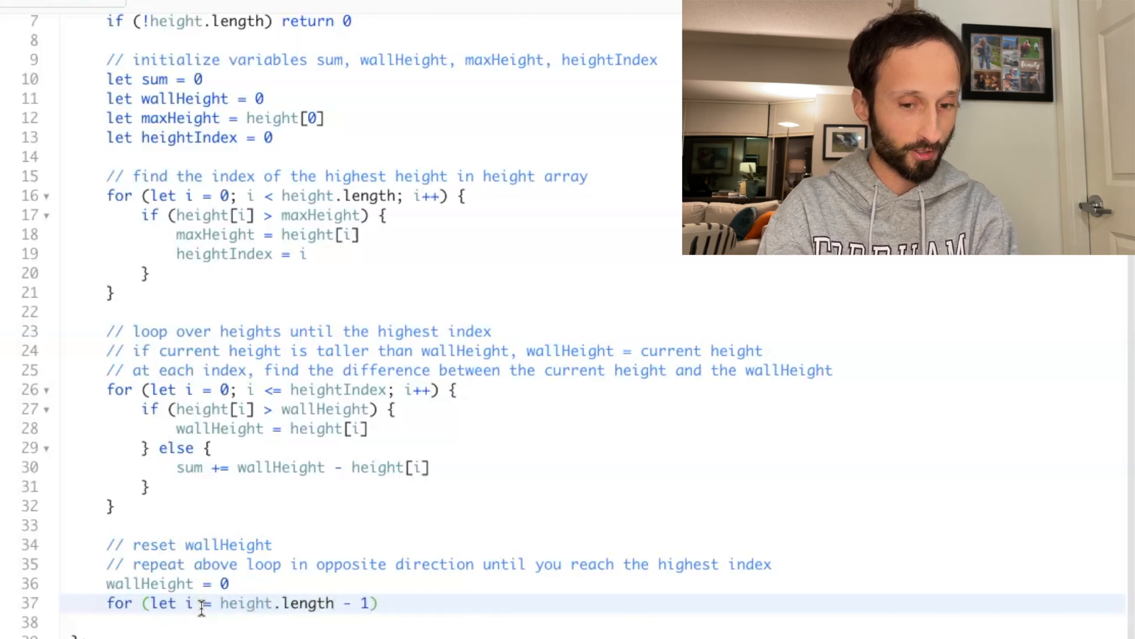
text(; ))
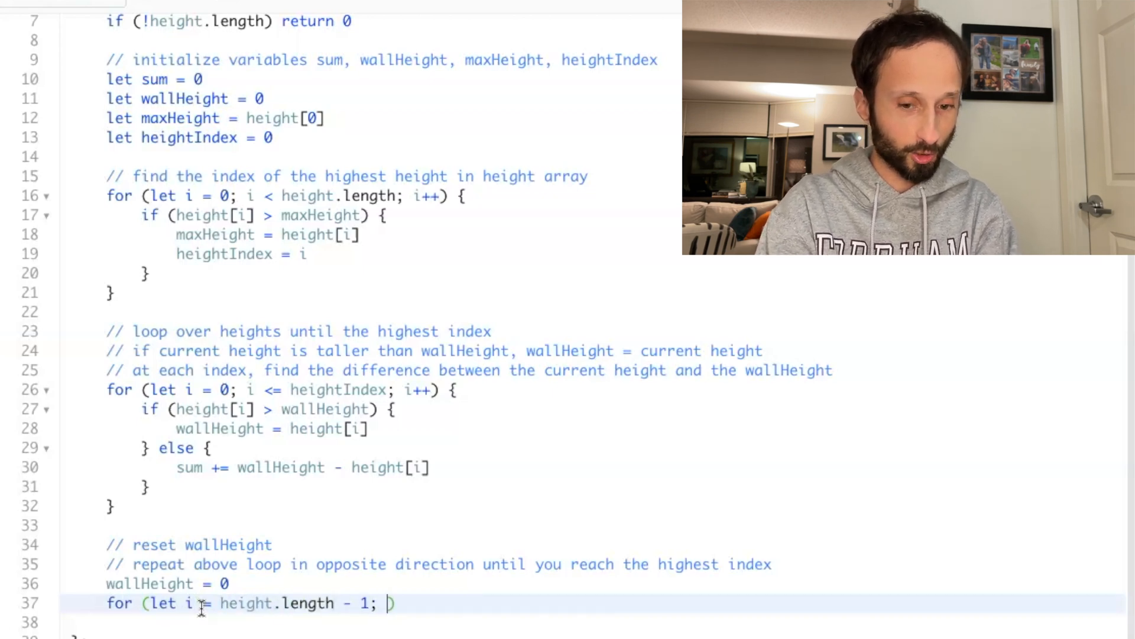
text(i >=)
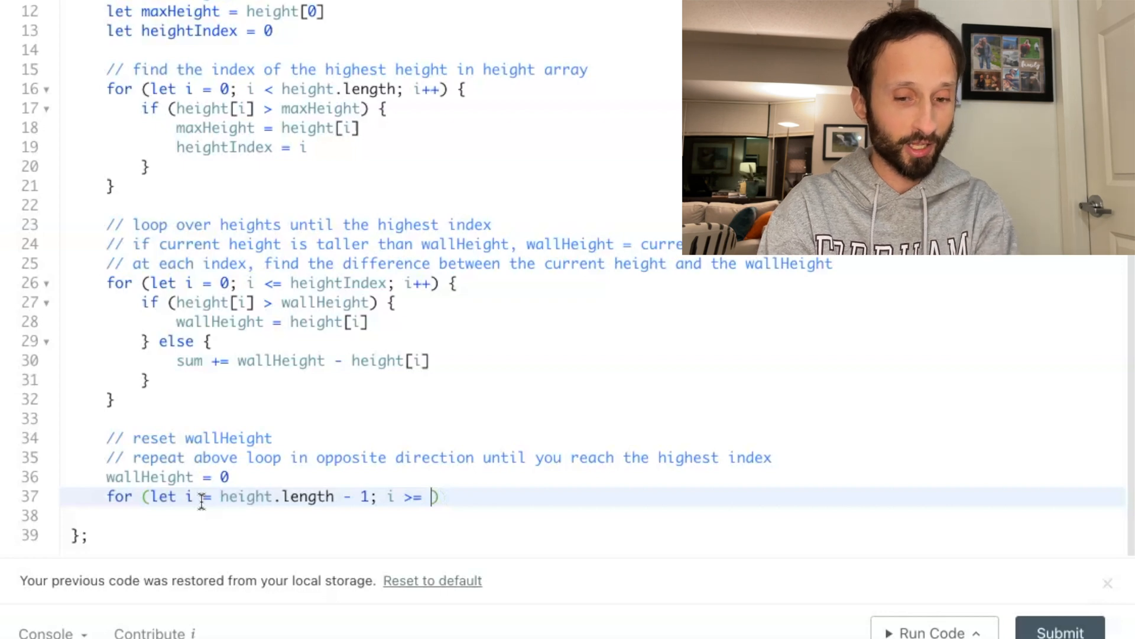
text(heightInd)
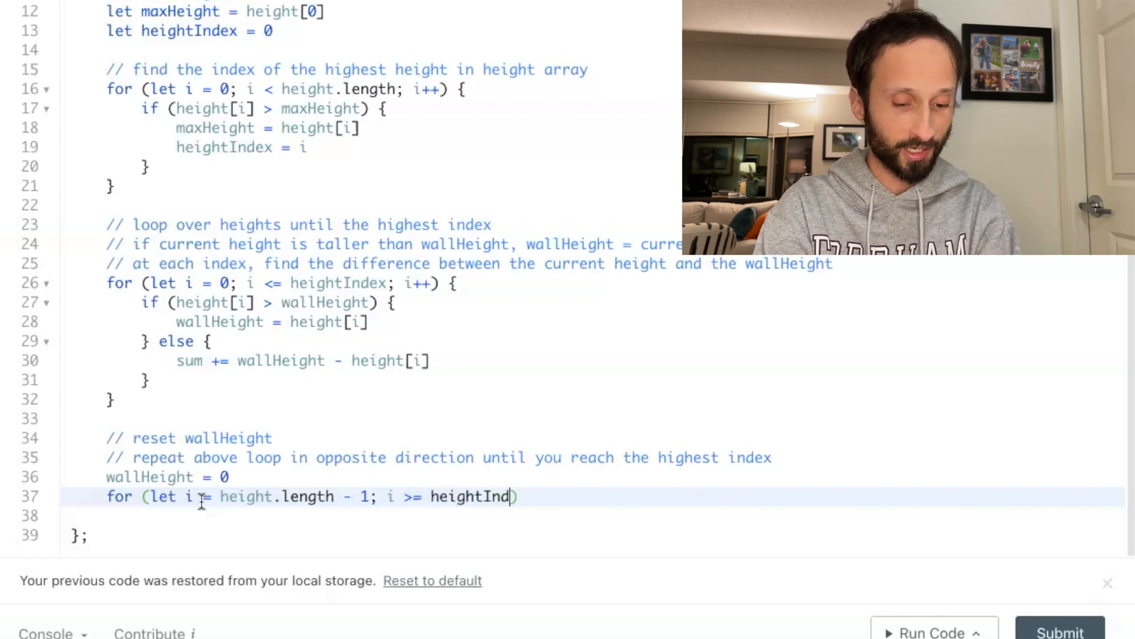
text(ex; i)
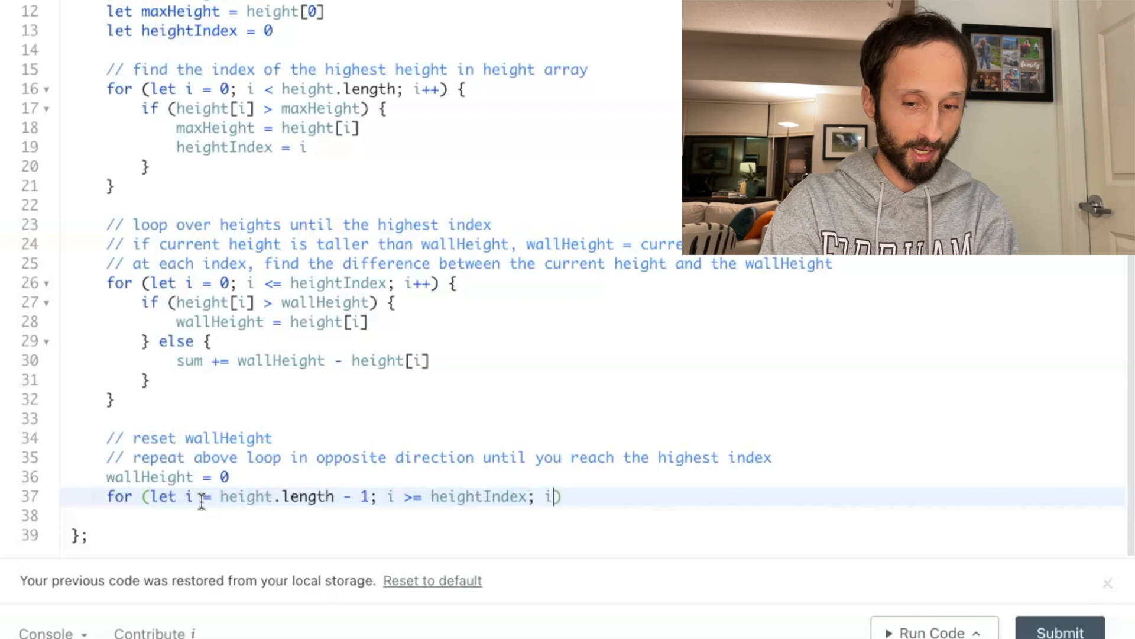
text(--))
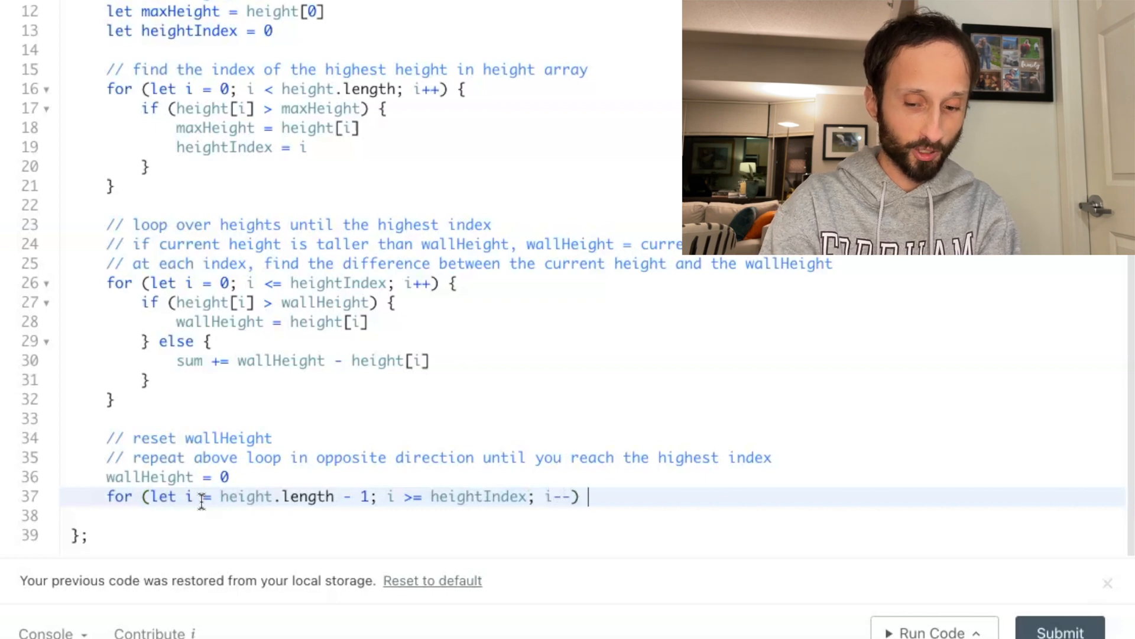
text({)
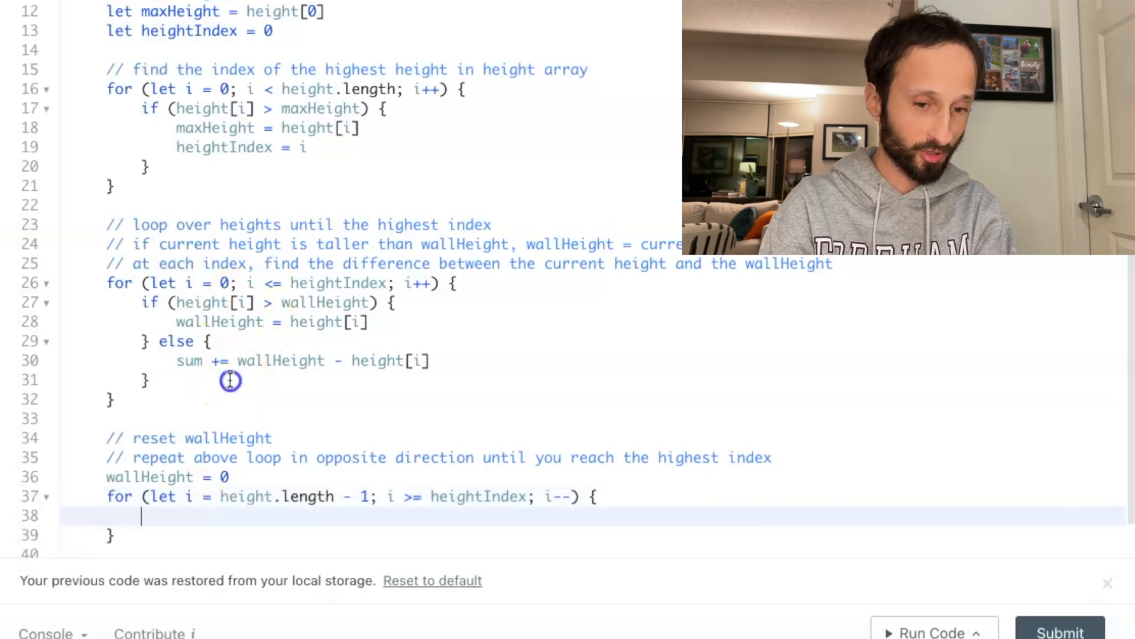
Reuse the if/else body in the backward loop, return sum, and submit the solution
drag(230, 380, 142, 302)
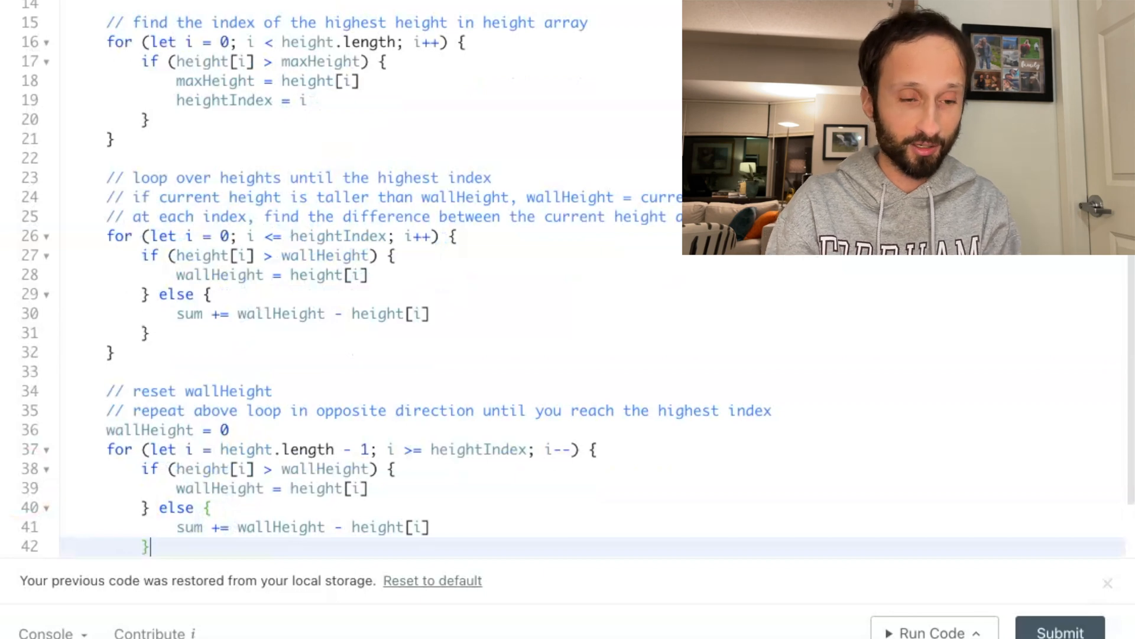
scroll(down, 3)
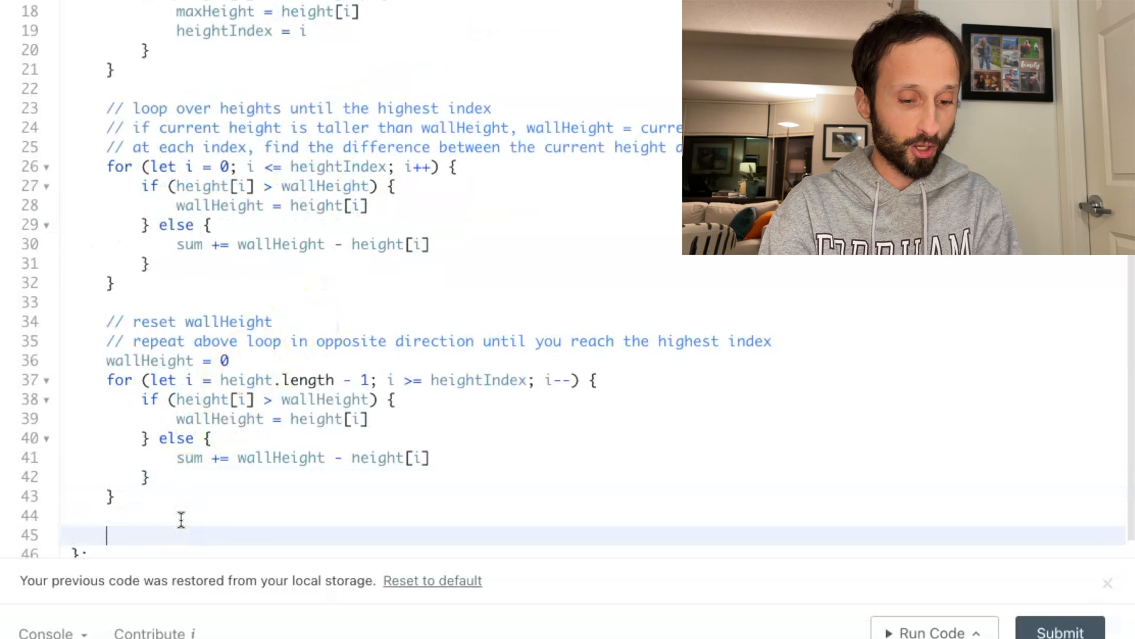
text(return sum)
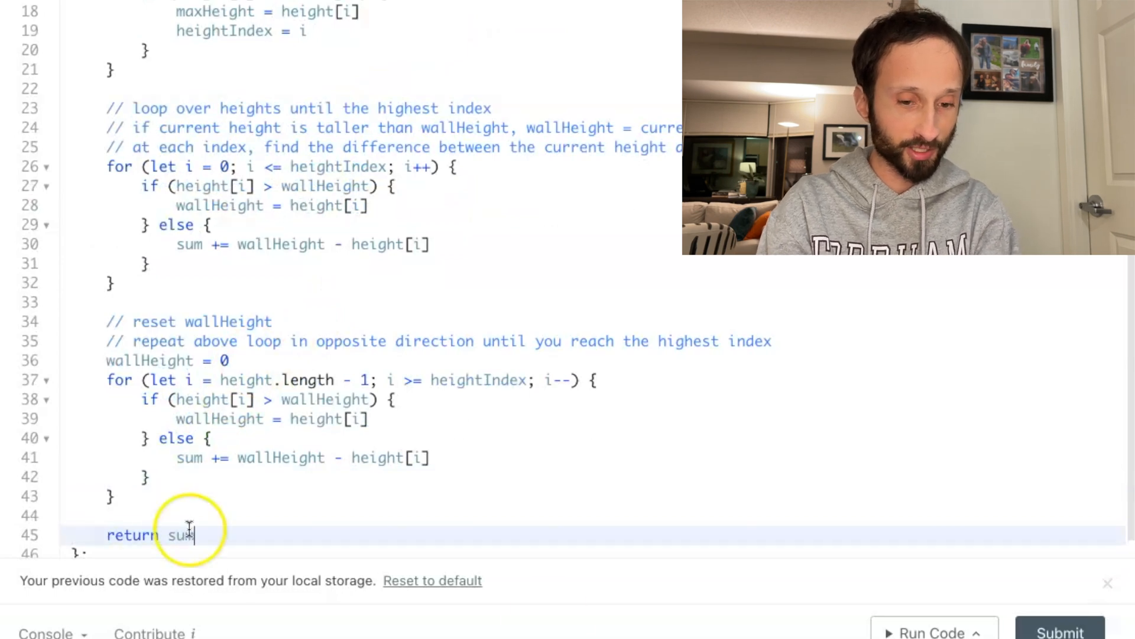
click(933, 632)
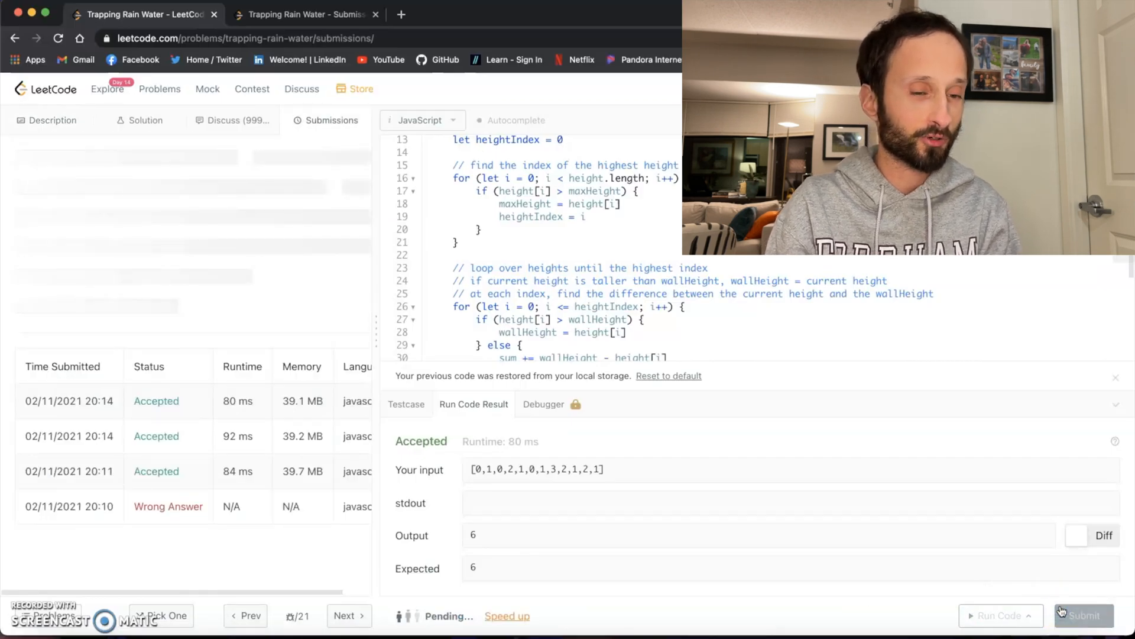
Check the accepted submission stats and return to the problem description
click(1083, 616)
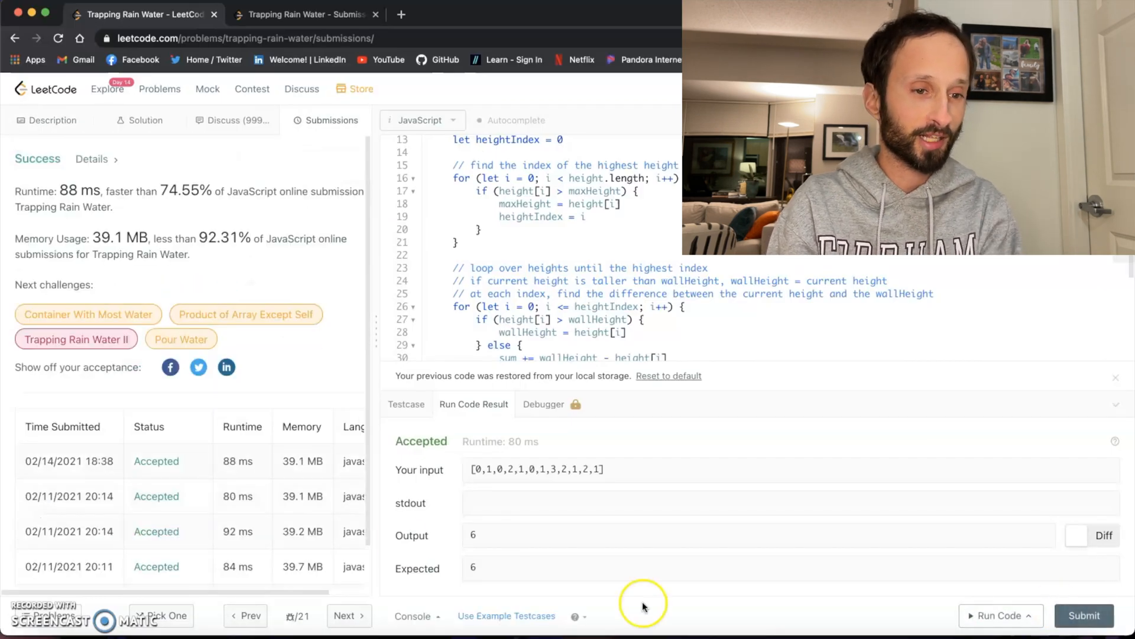
mouse_move(183, 179)
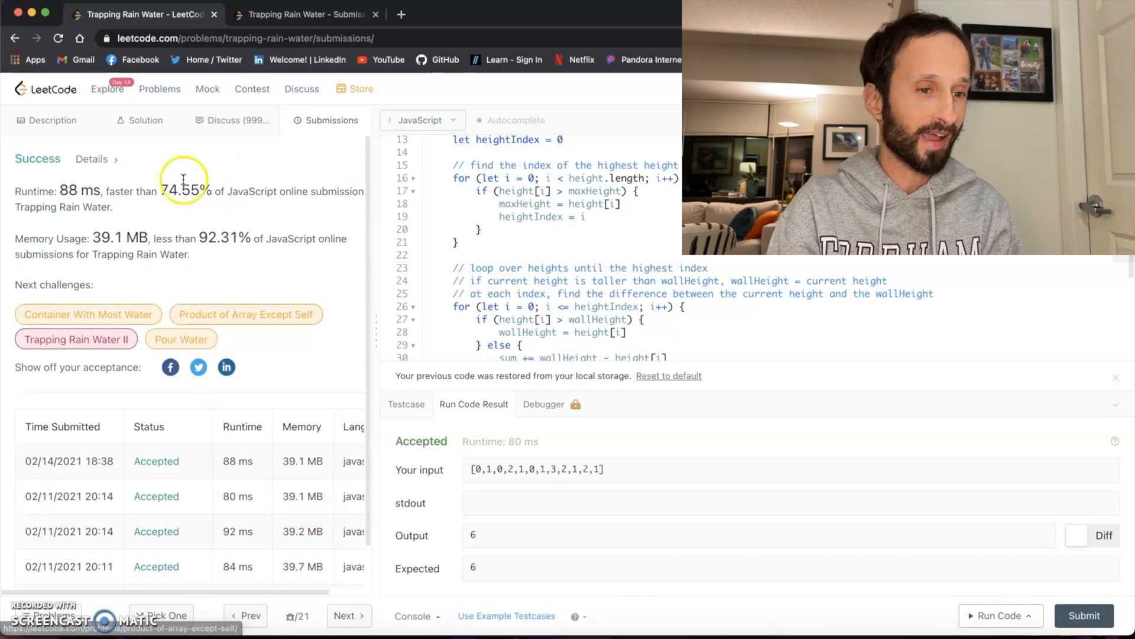
click(52, 120)
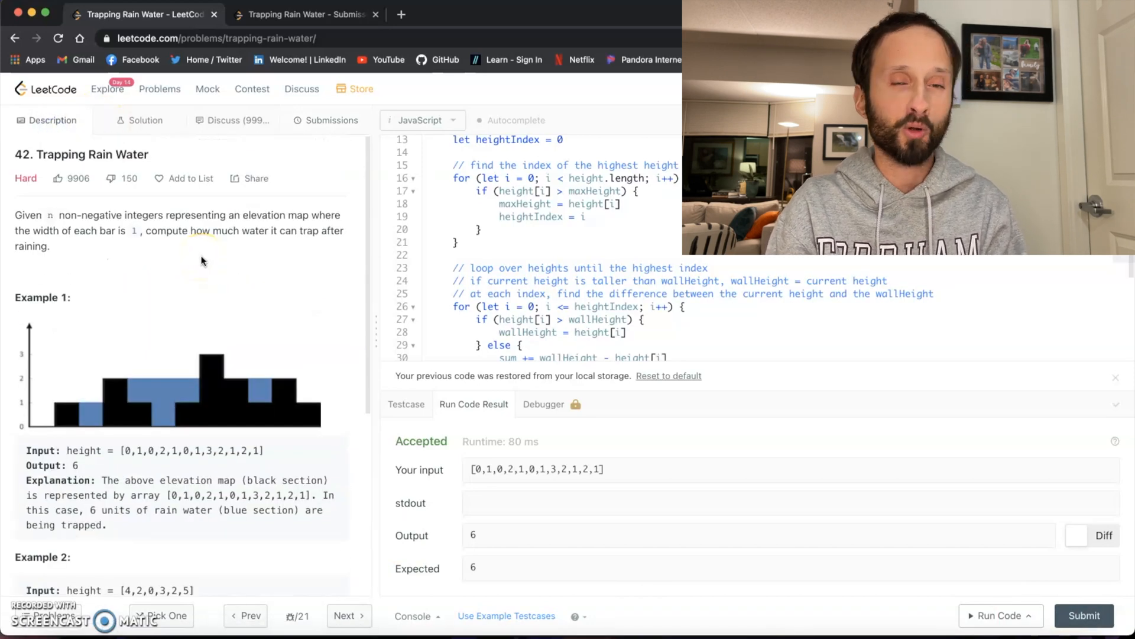